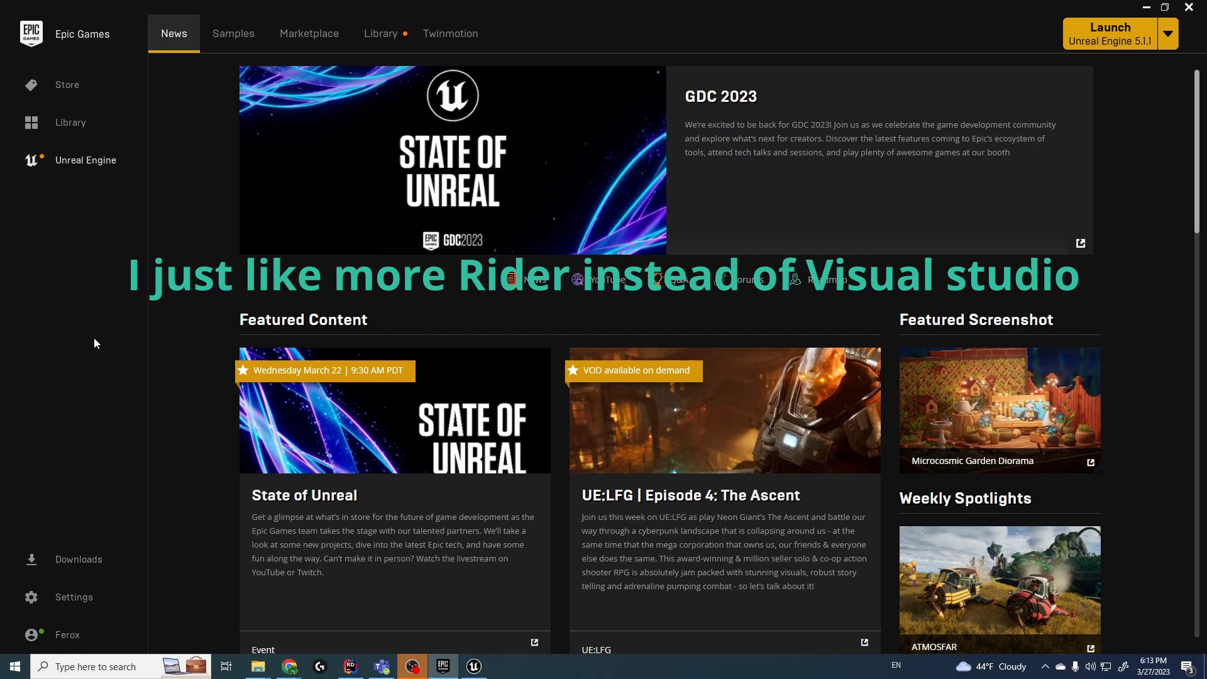
# Launch Unreal Engine 5.1.1 from the Epic Games Launcher
pyautogui.click(1108, 33)
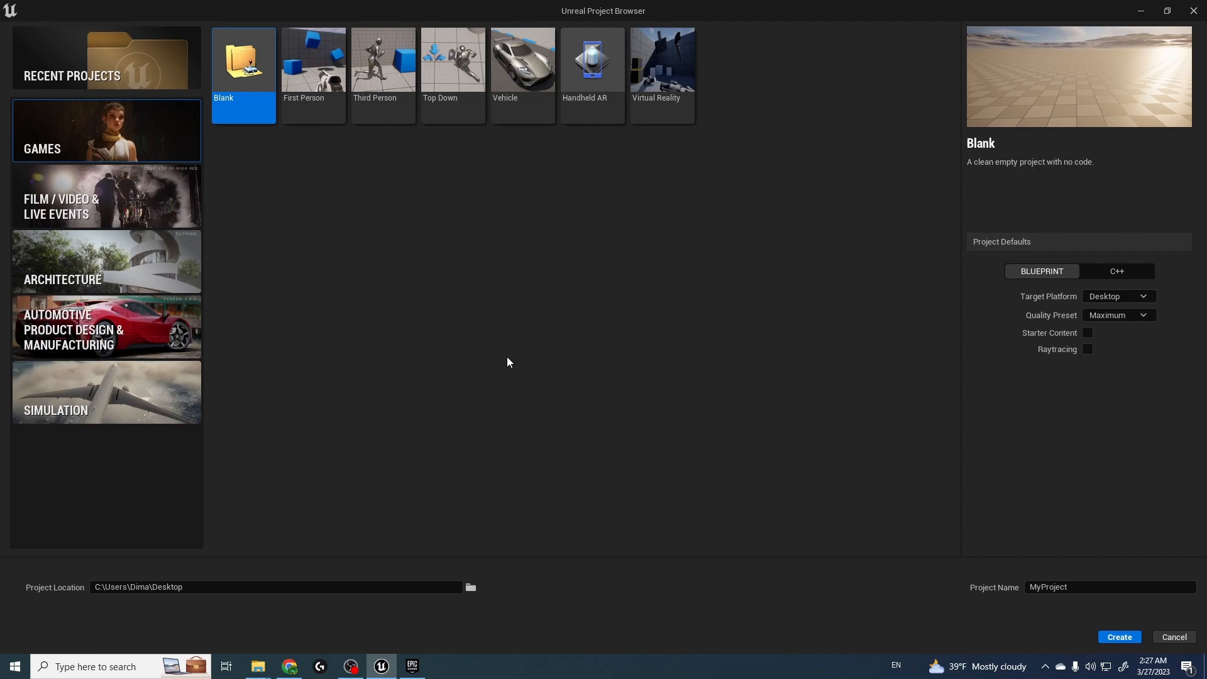
# Create a Third Person Blueprint project named TestGas
pyautogui.click(383, 61)
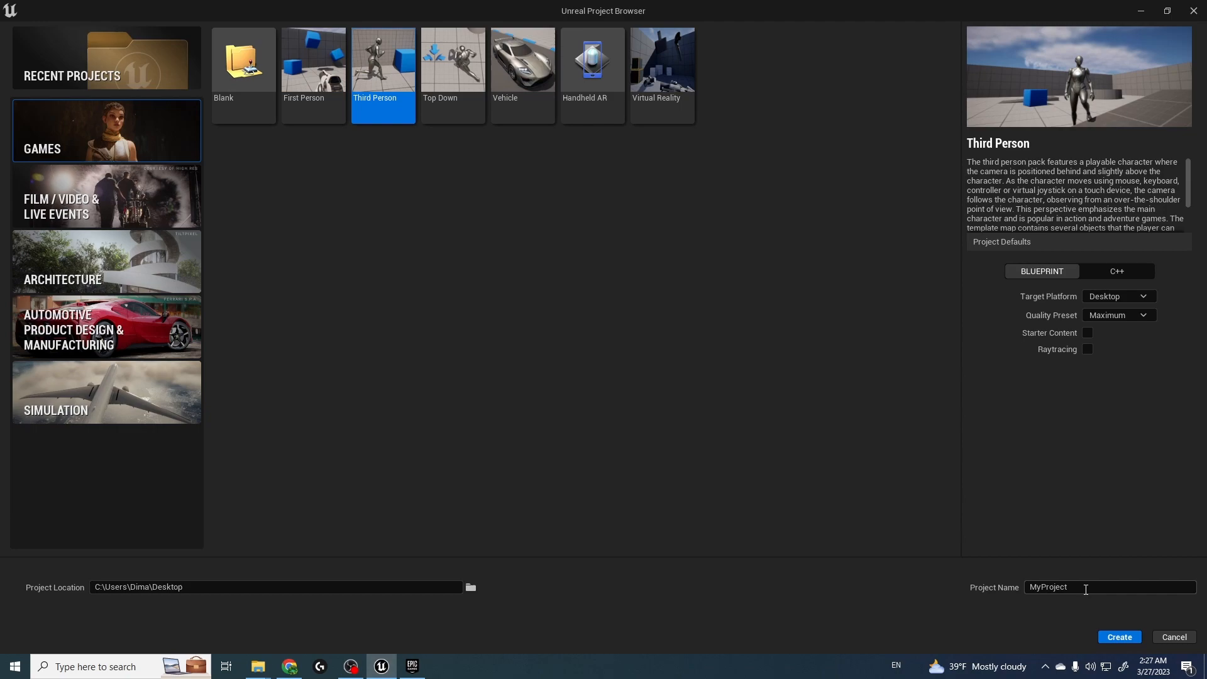
pyautogui.write('TestGas')
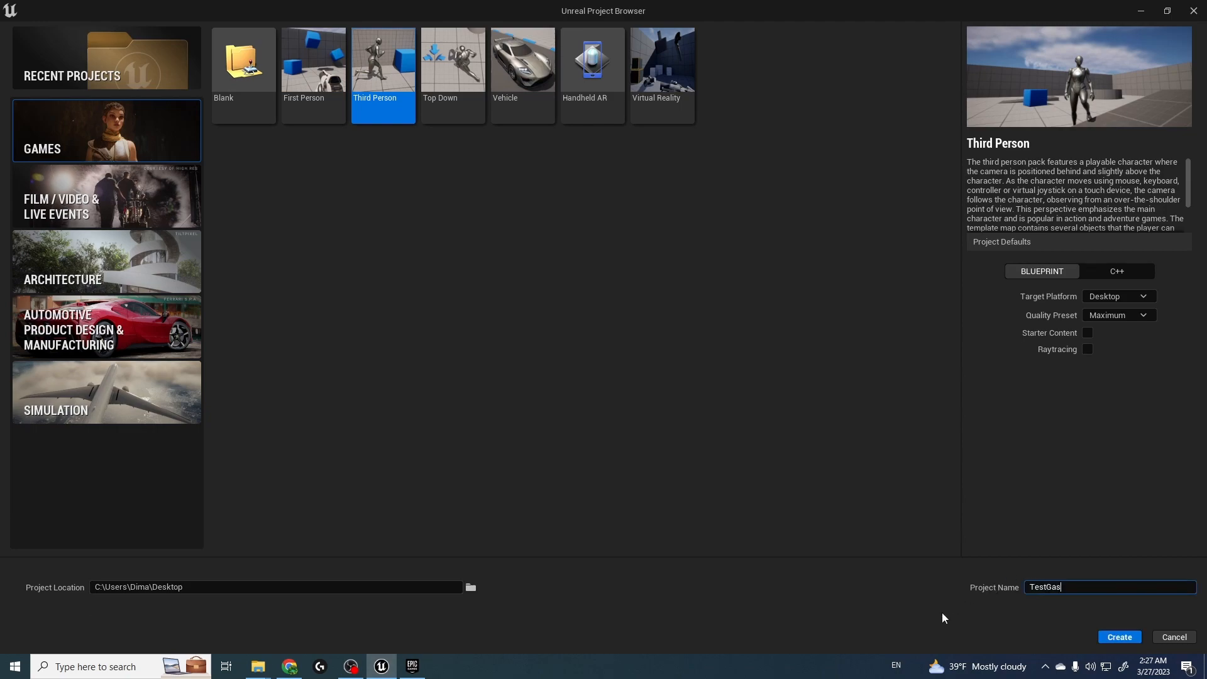
pyautogui.click(1118, 637)
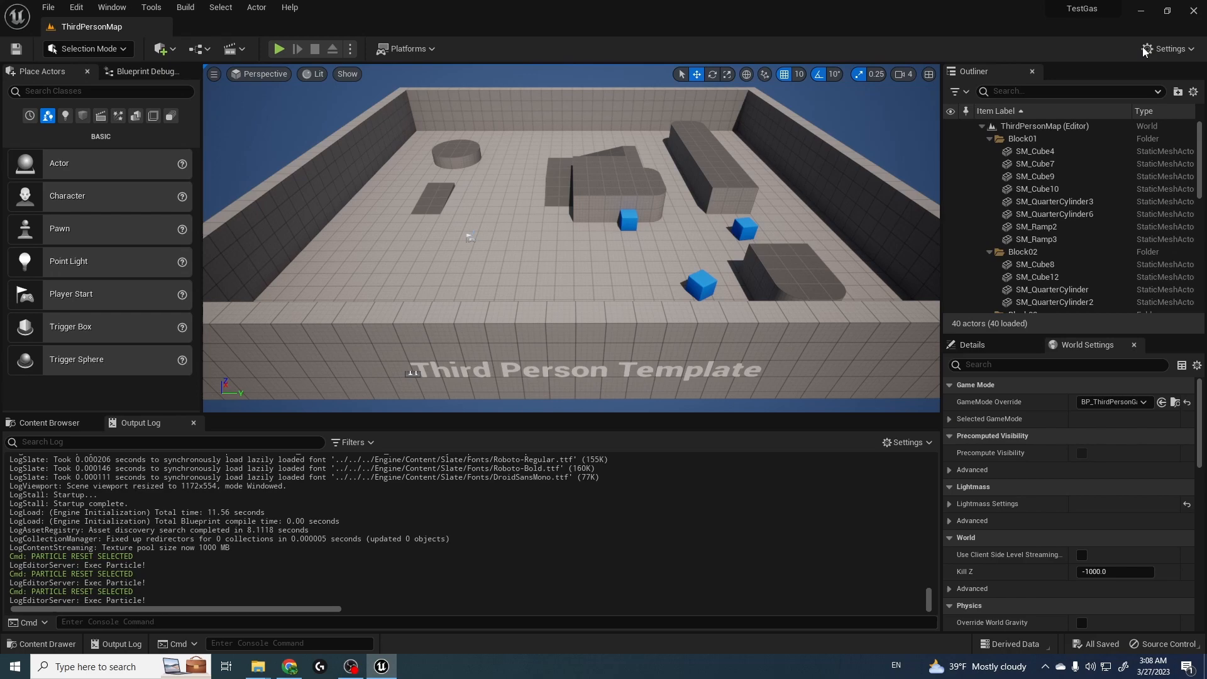
pyautogui.moveTo(1084, 8)
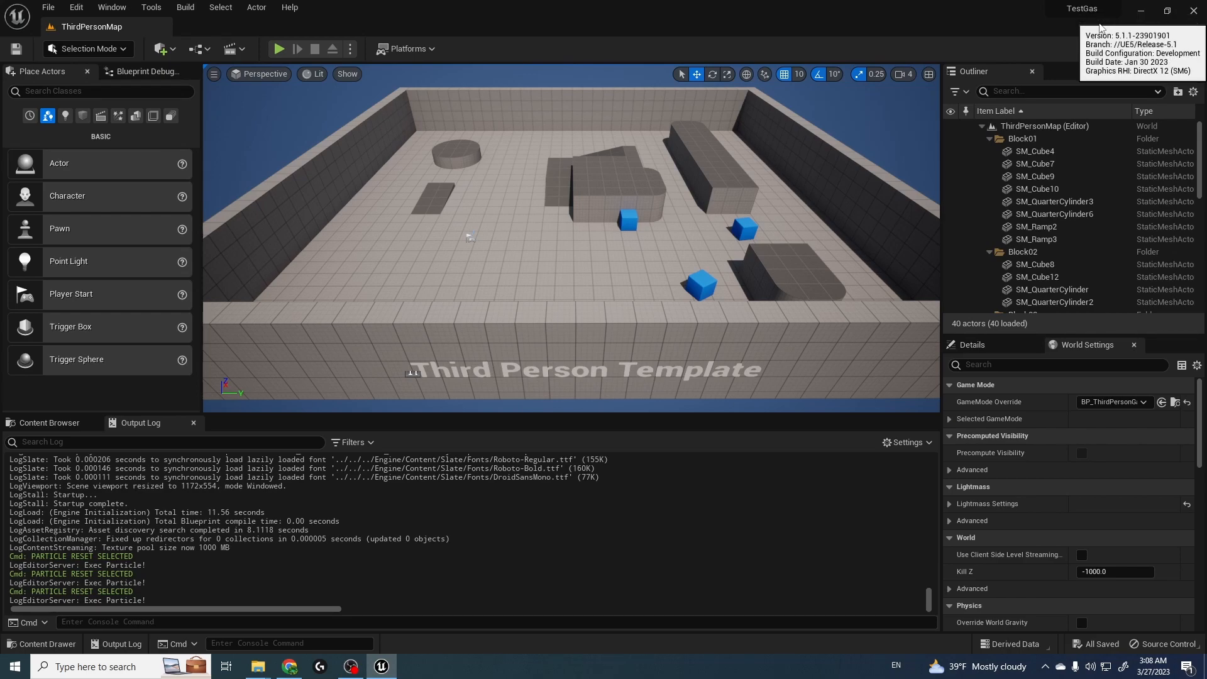
# Find and enable the Gameplay Abilities plugin, then restart the editor
pyautogui.click(1166, 48)
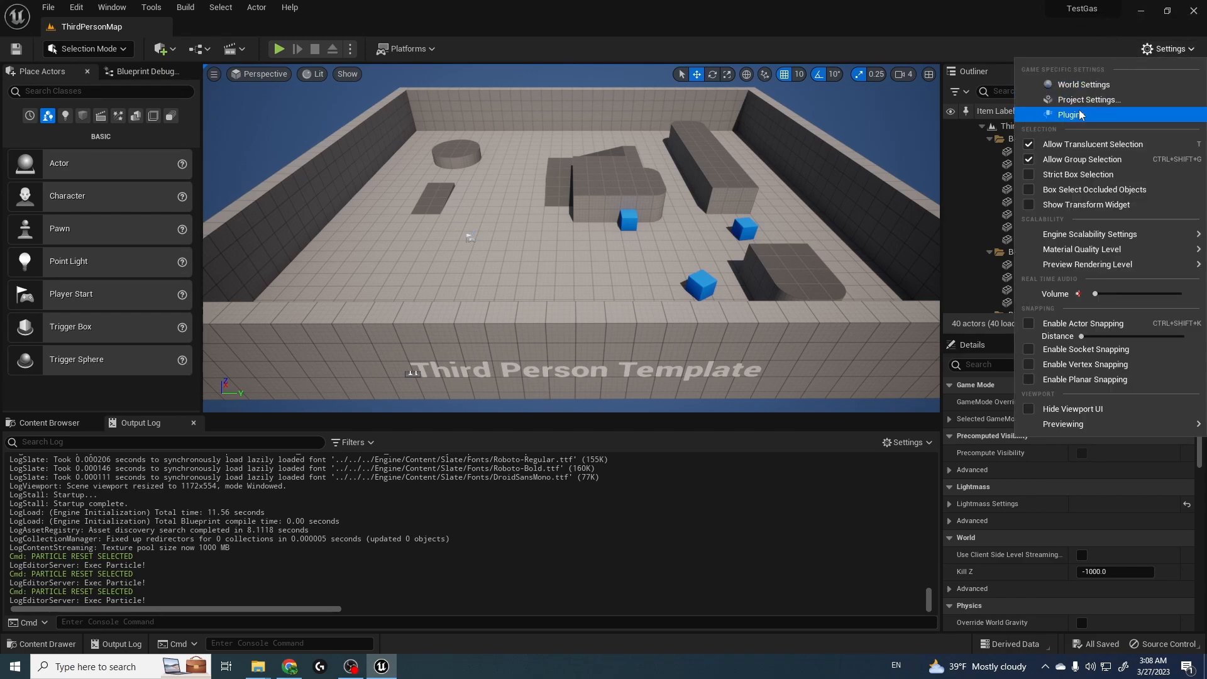
pyautogui.click(1069, 113)
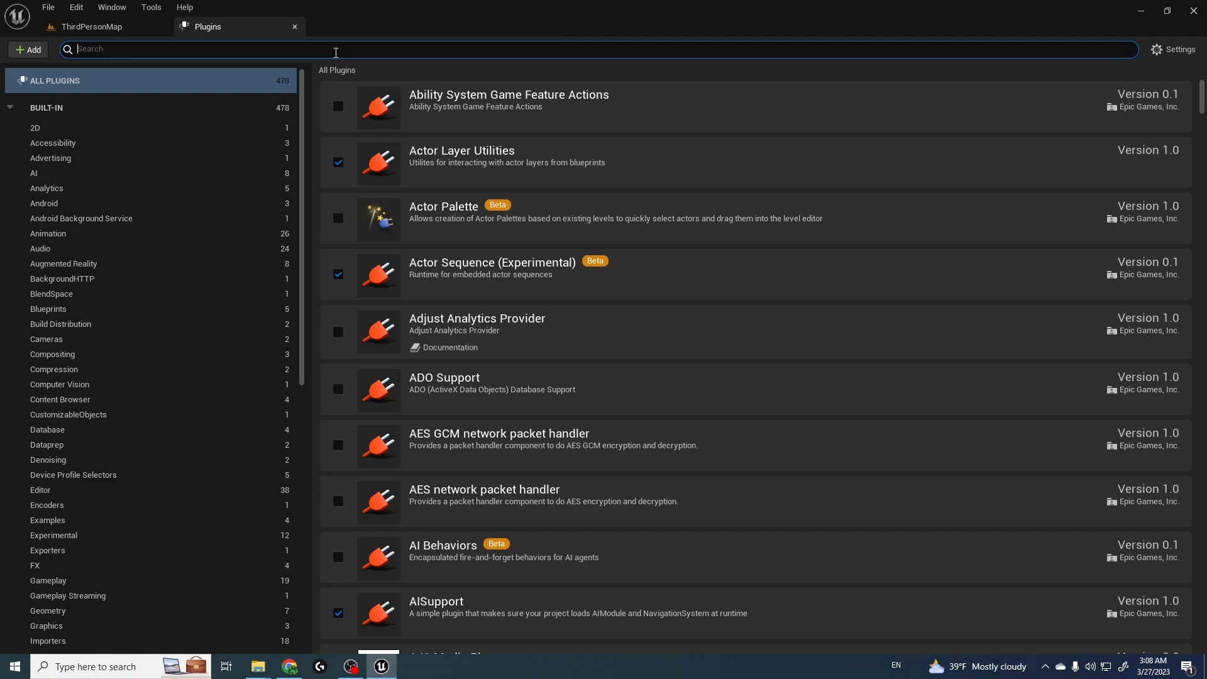
pyautogui.write('gameplayabi')
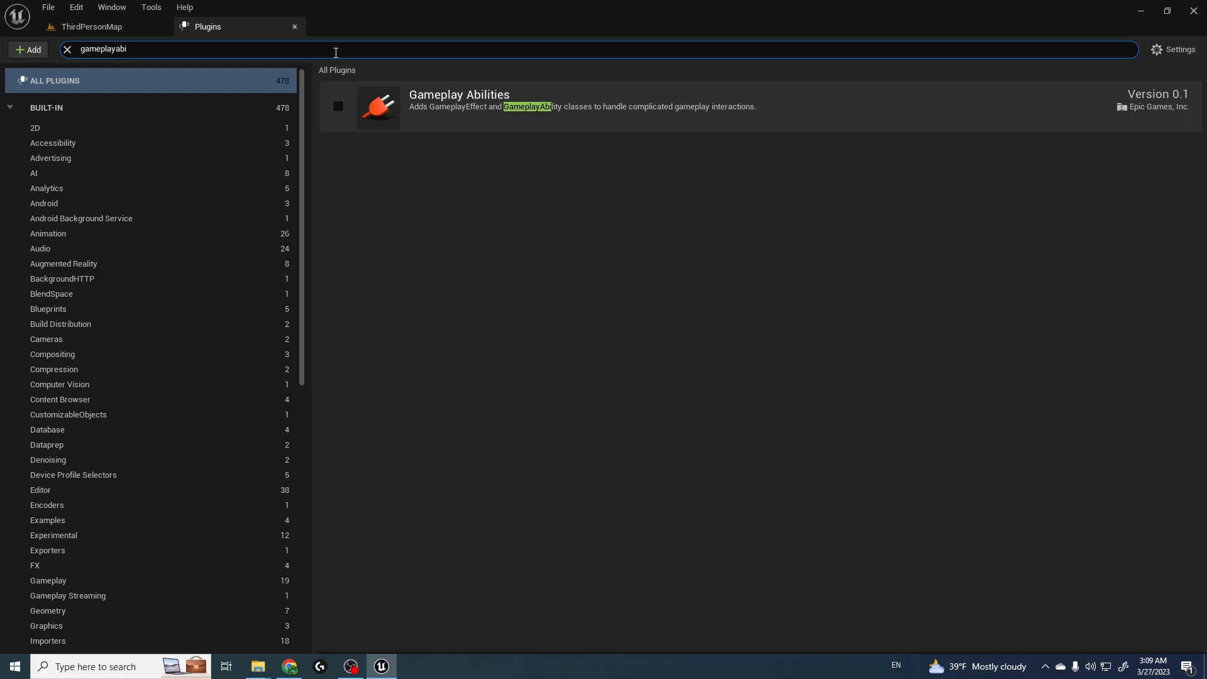
pyautogui.click(337, 106)
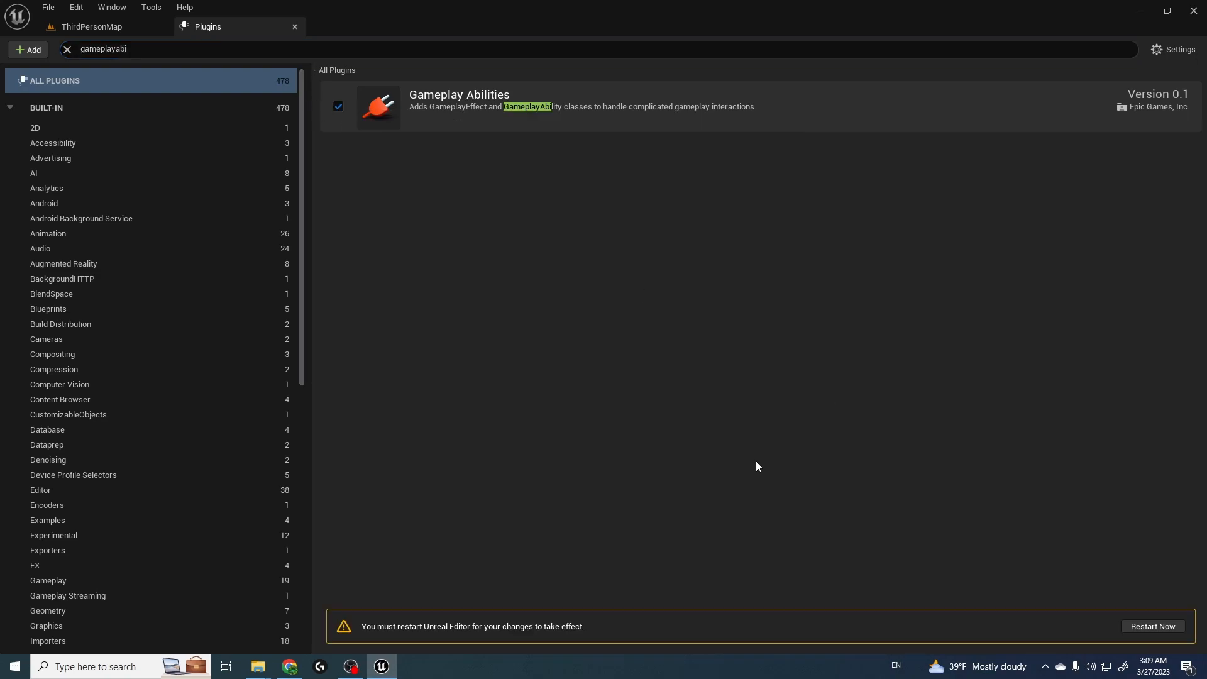
pyautogui.click(294, 26)
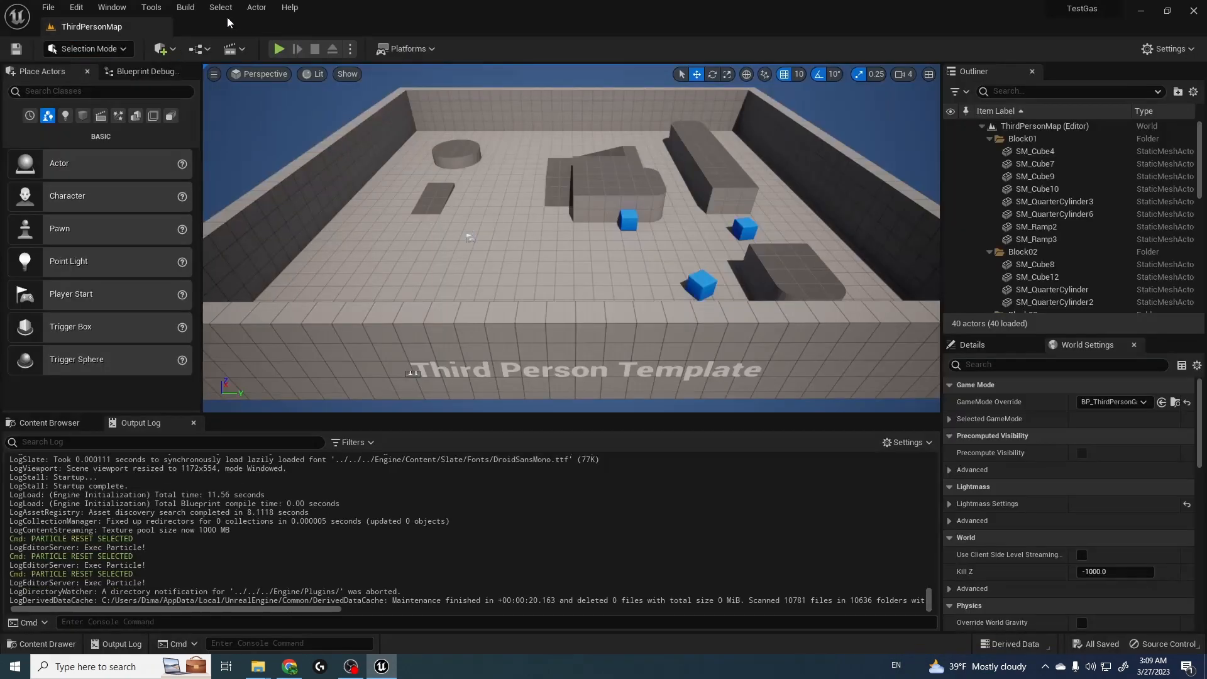
# Add a C++ class named MyAssetManager with AssetManager as its parent class
pyautogui.click(185, 7)
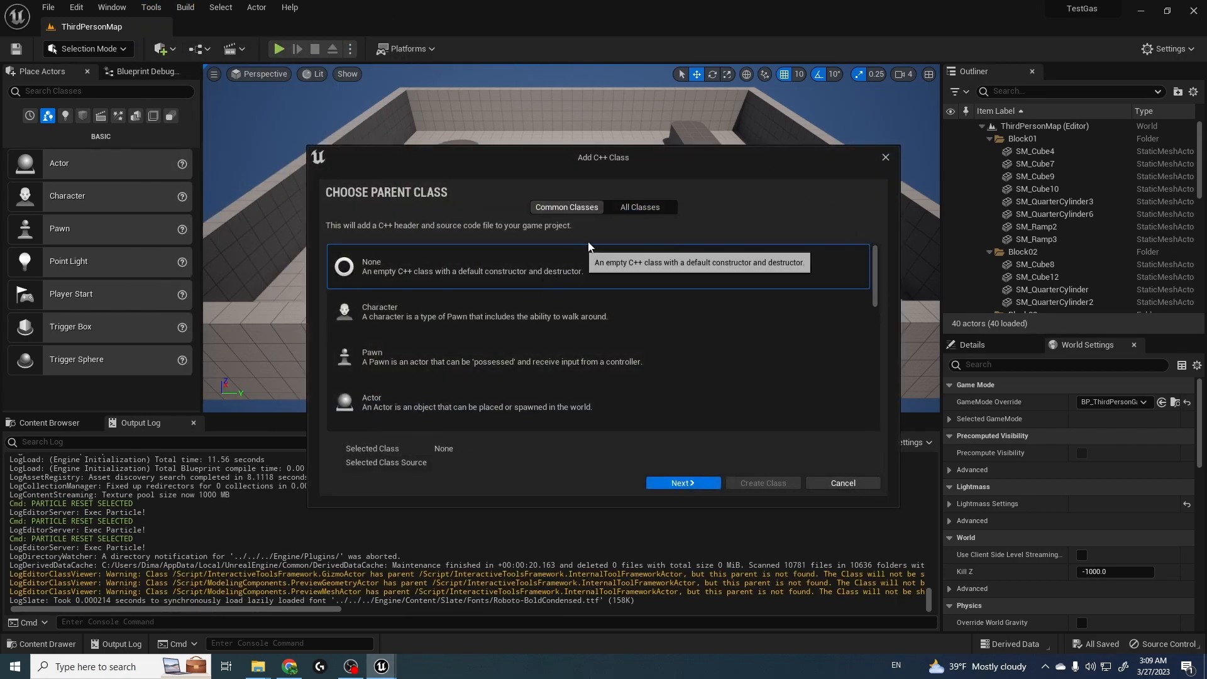
pyautogui.click(638, 206)
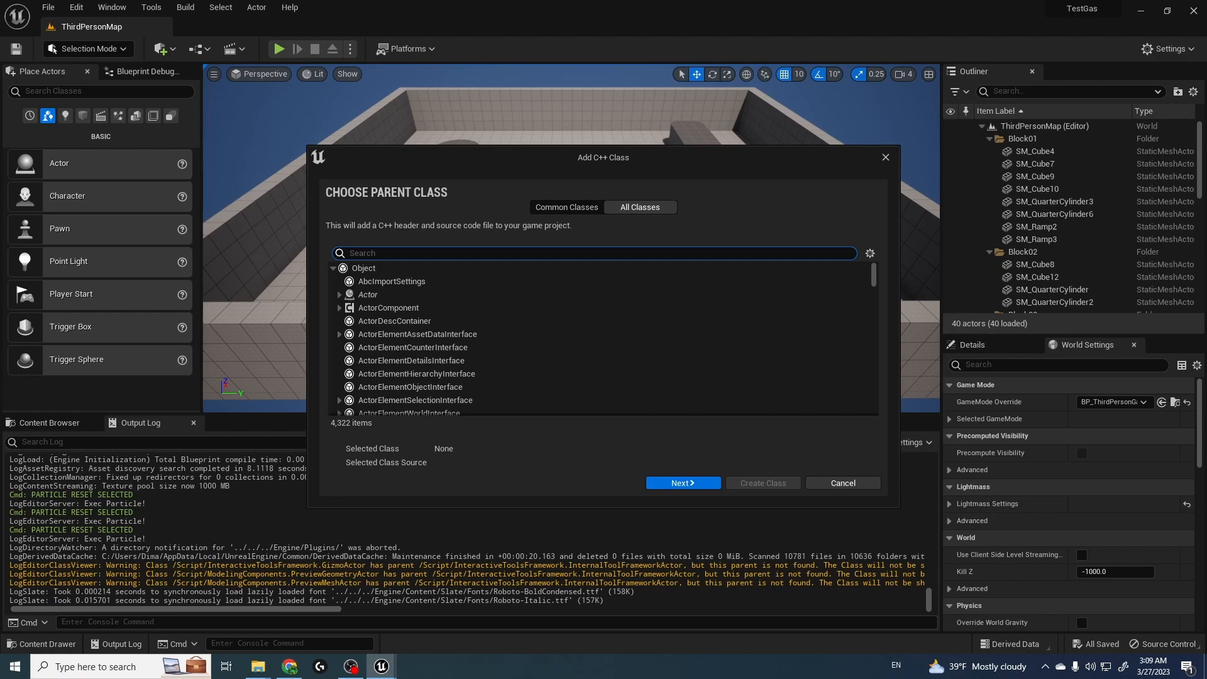
pyautogui.click(288, 665)
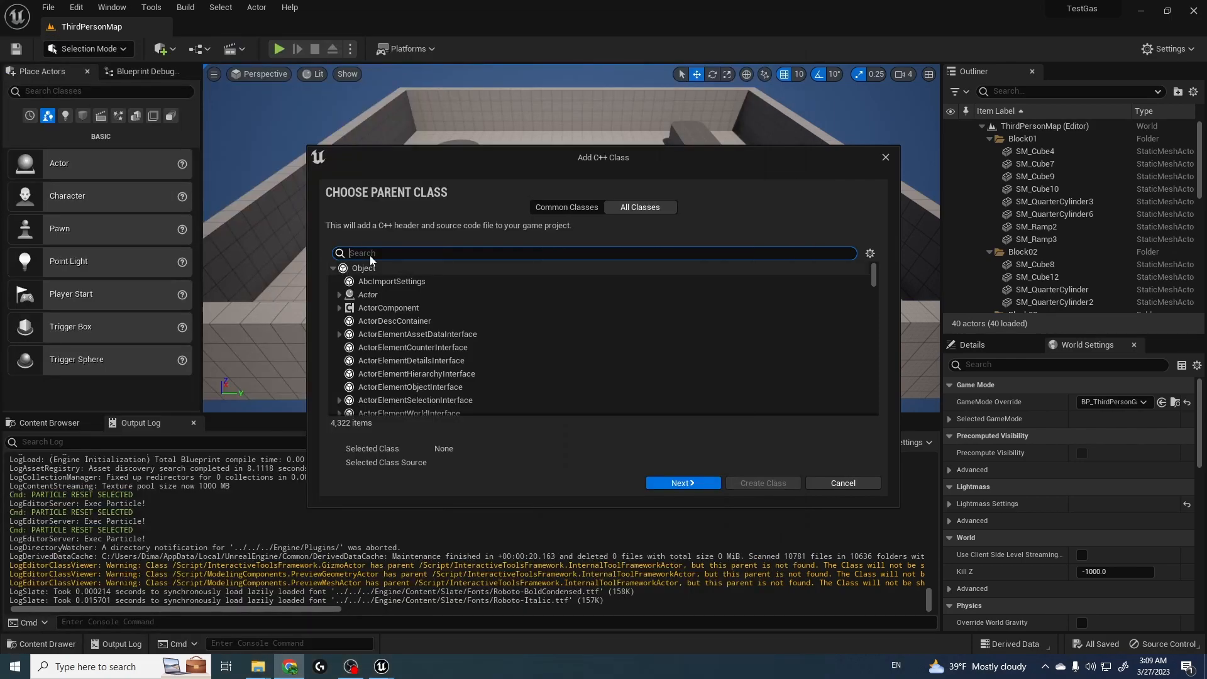
pyautogui.write('UAssetManager')
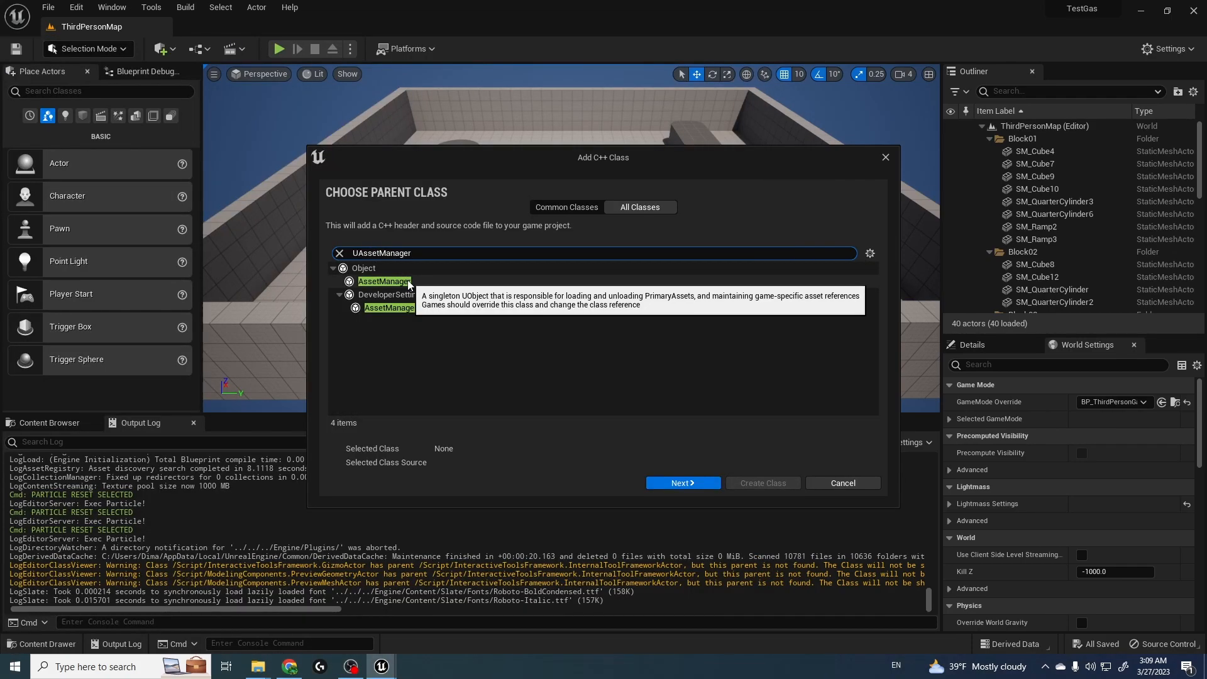
pyautogui.click(383, 281)
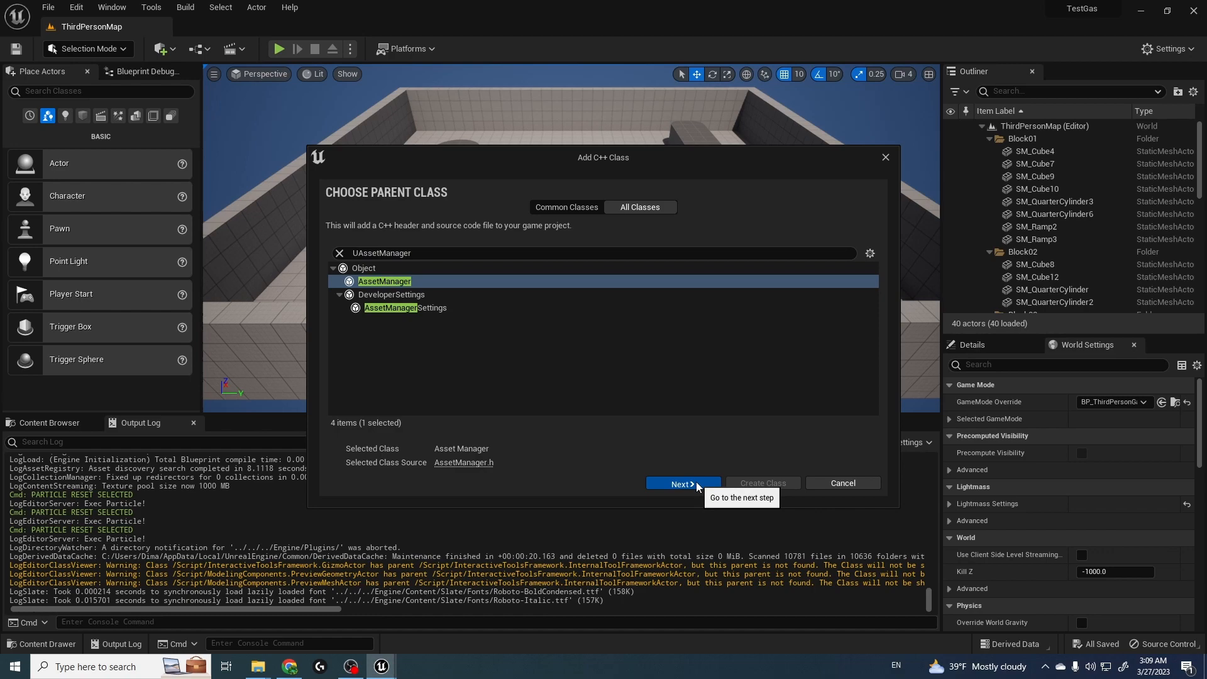
pyautogui.click(681, 484)
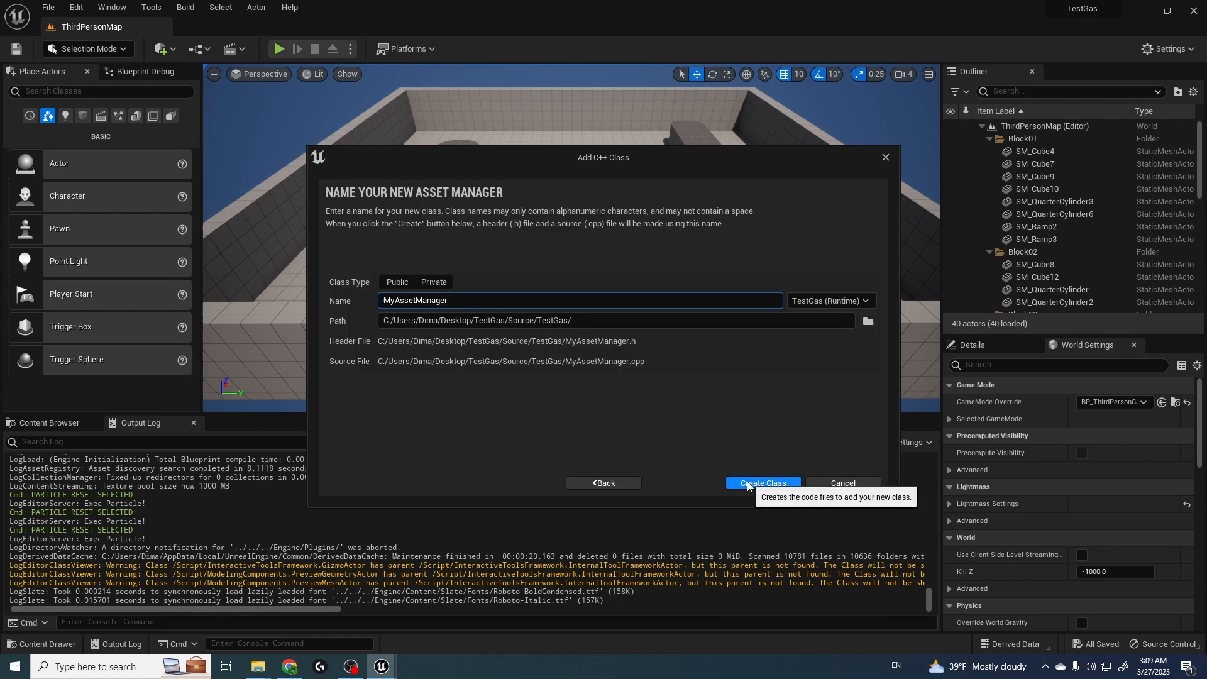
pyautogui.click(761, 482)
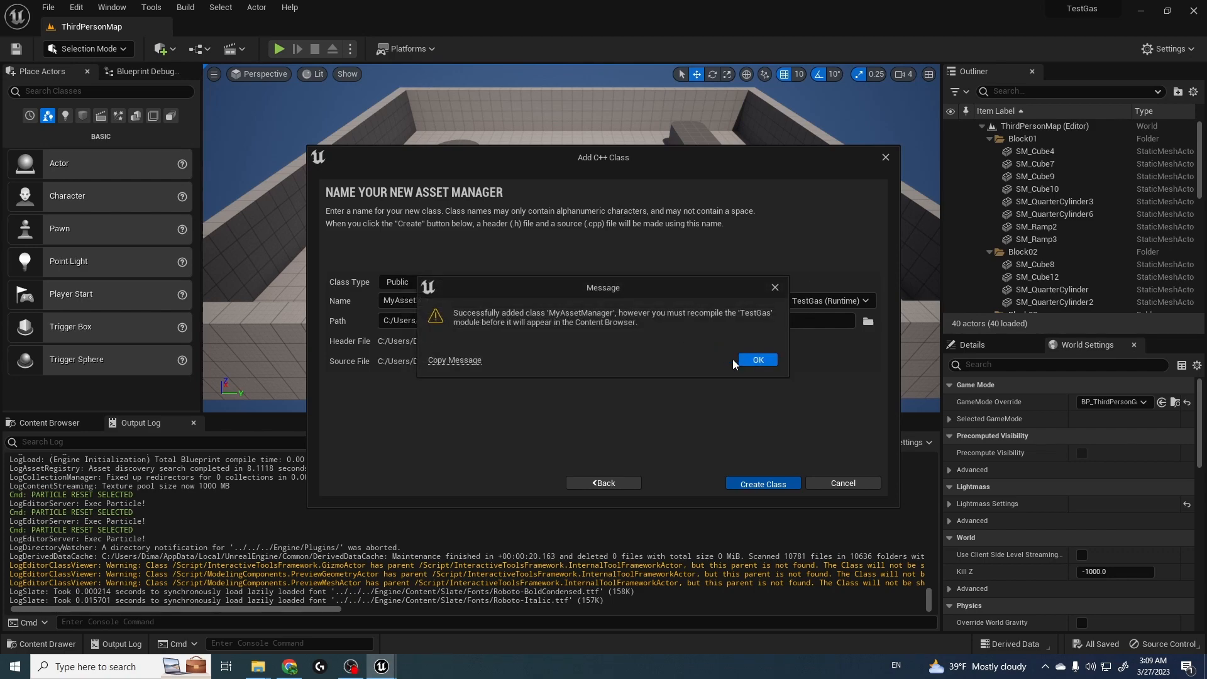
pyautogui.click(756, 360)
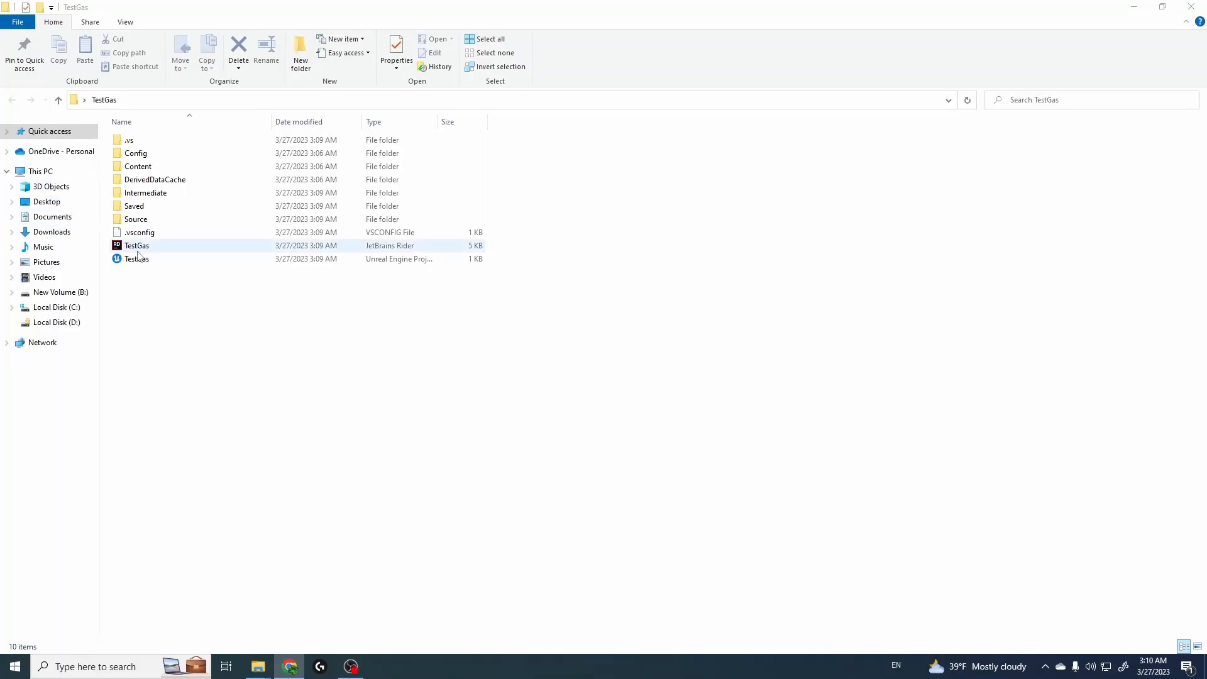
# Generate Visual Studio project files from TestGas.uproject and select the TestGas Rider solution
pyautogui.rightClick(136, 258)
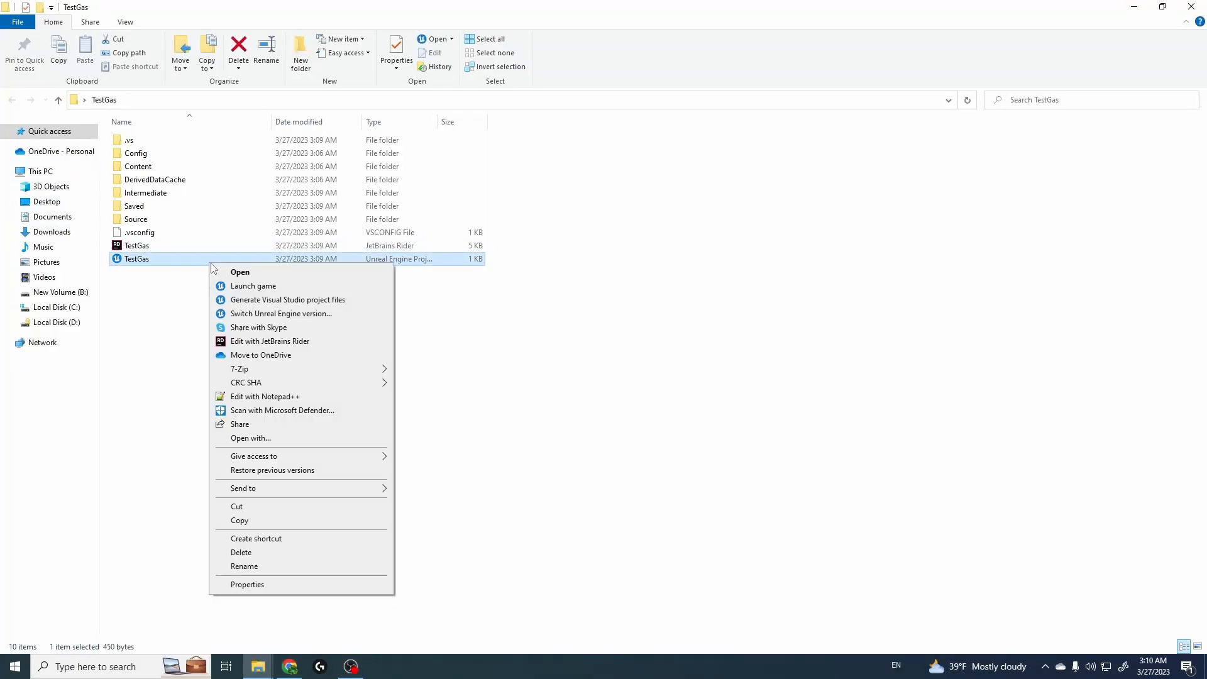
pyautogui.click(287, 299)
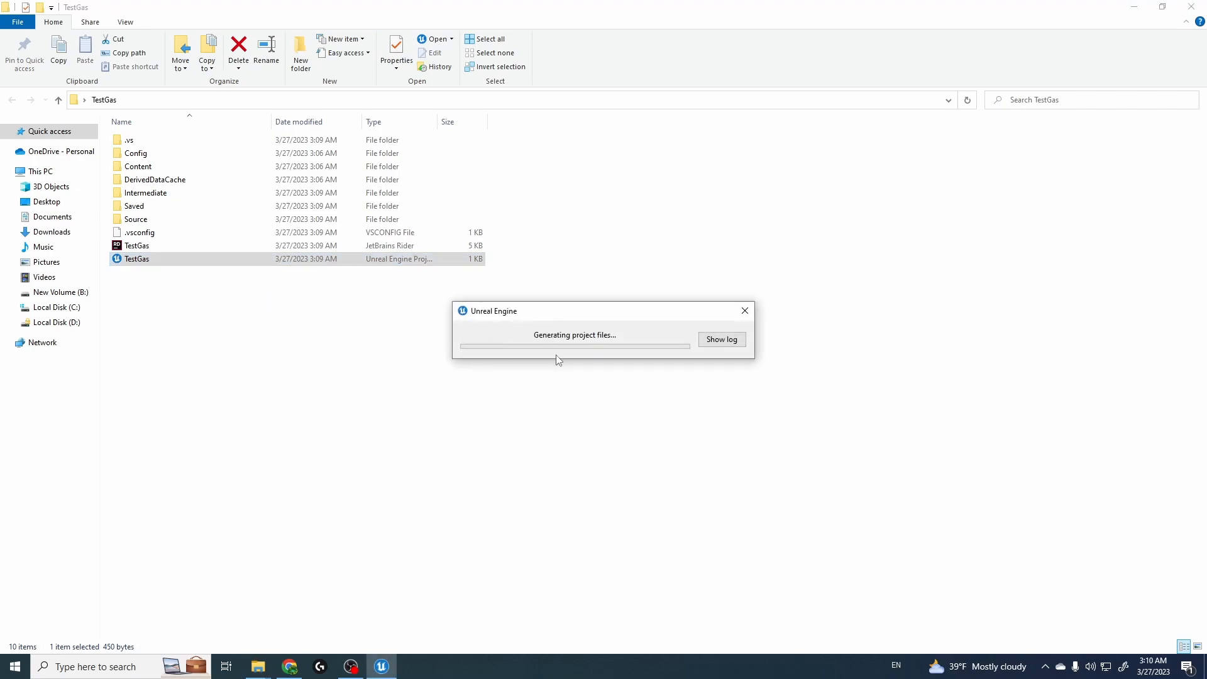
pyautogui.click(721, 339)
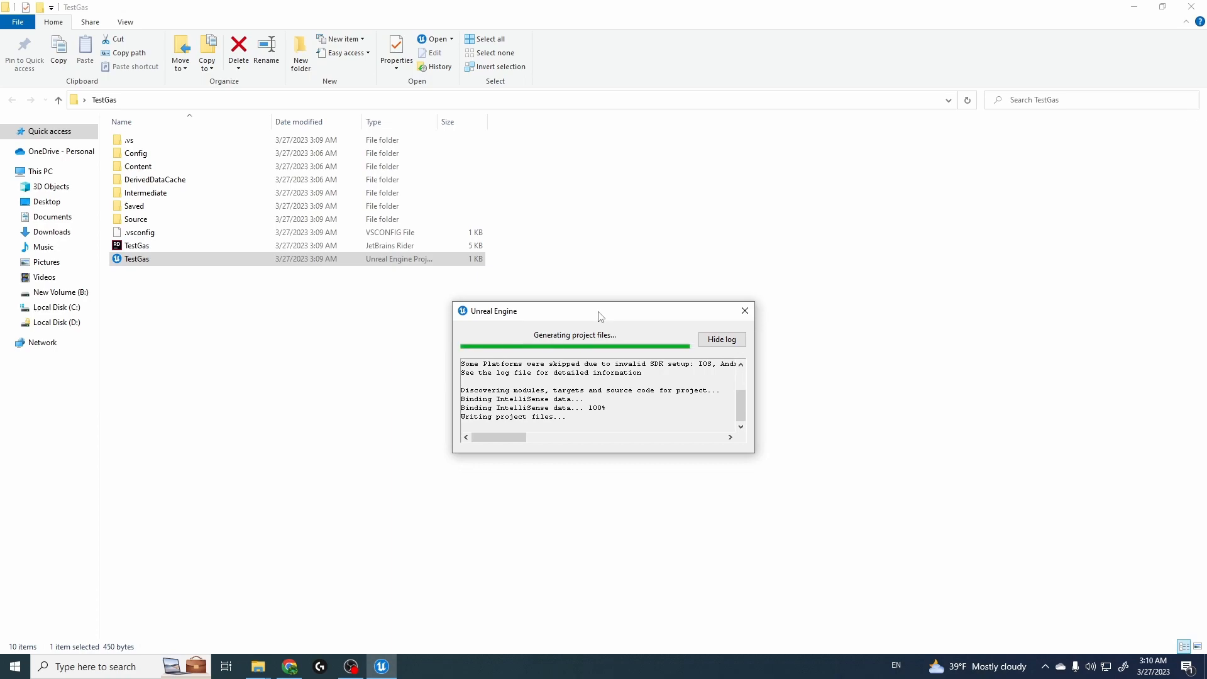
pyautogui.click(137, 245)
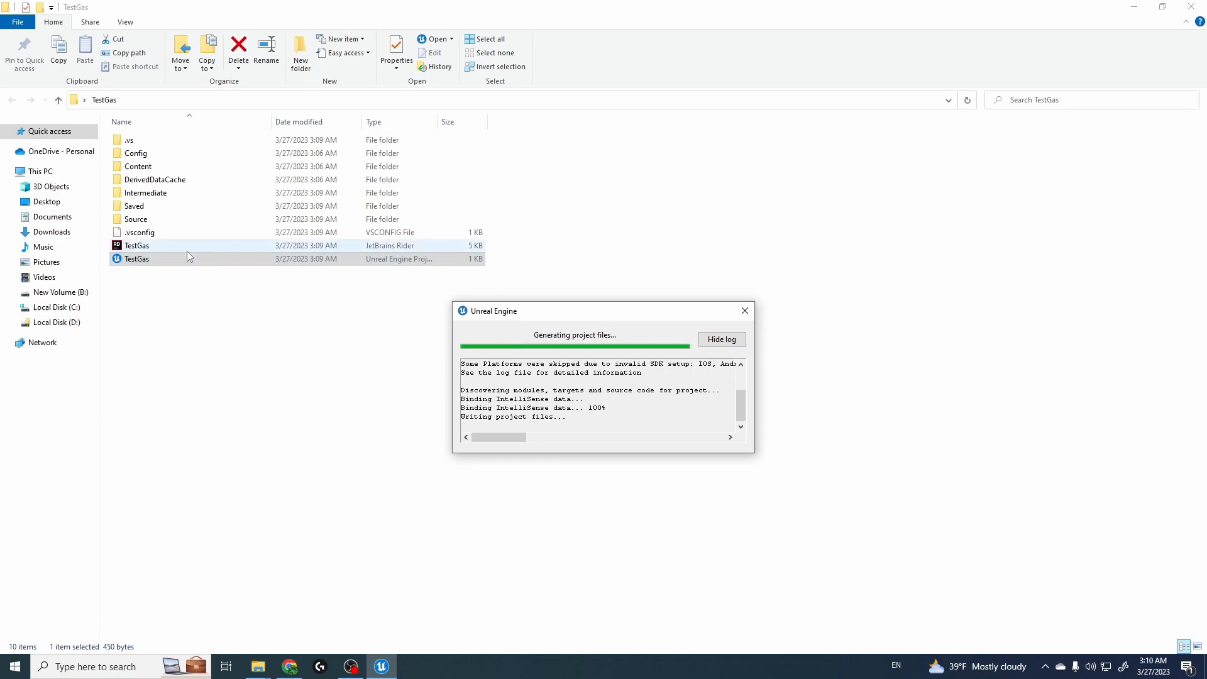
pyautogui.moveTo(177, 251)
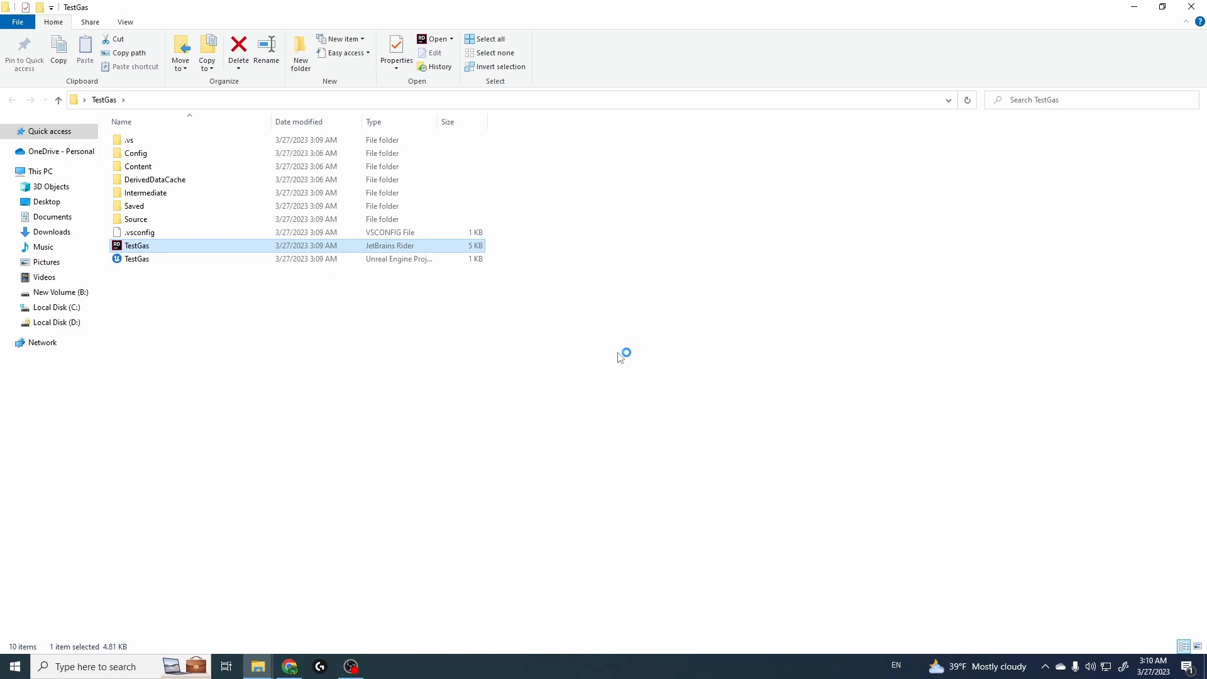
pyautogui.moveTo(513, 342)
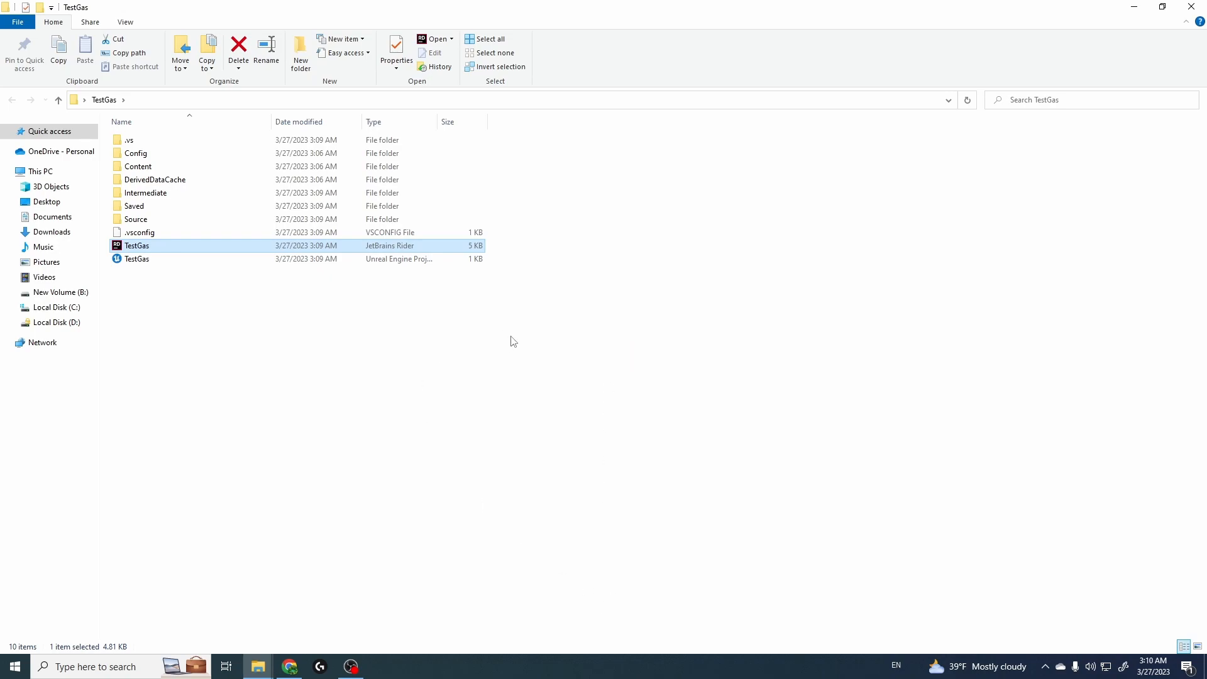
# Open the TestGas solution in Rider and select the Games project group
pyautogui.doubleClick(136, 245)
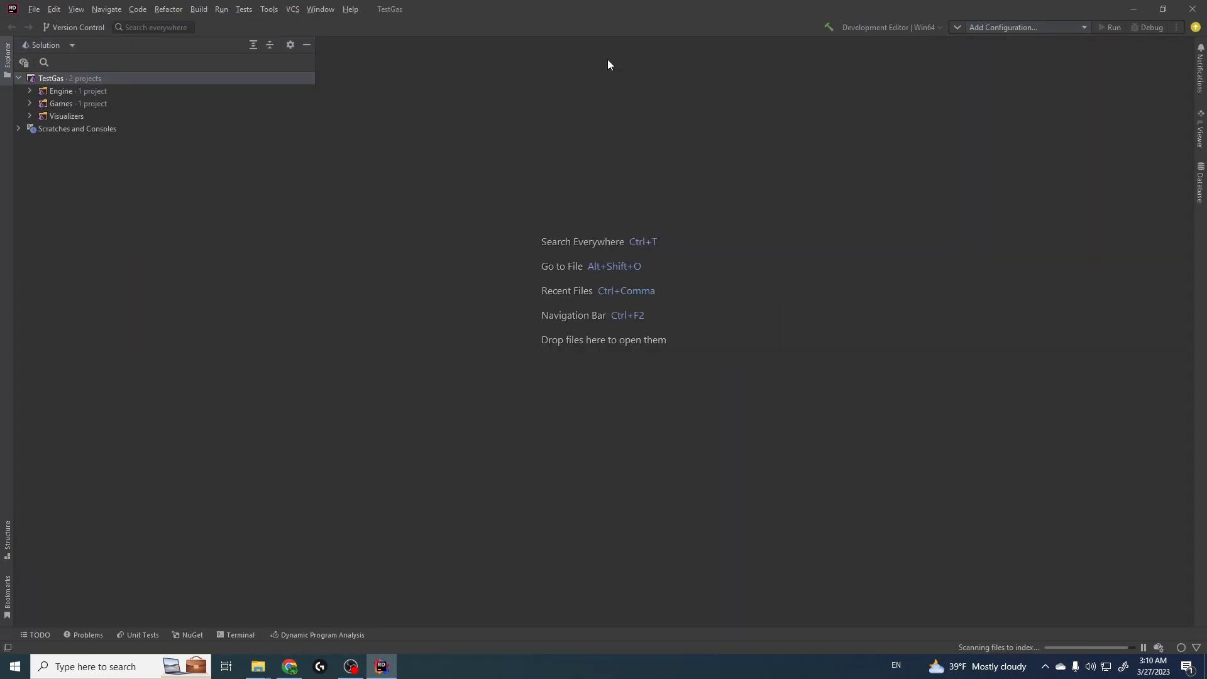
pyautogui.moveTo(656, 379)
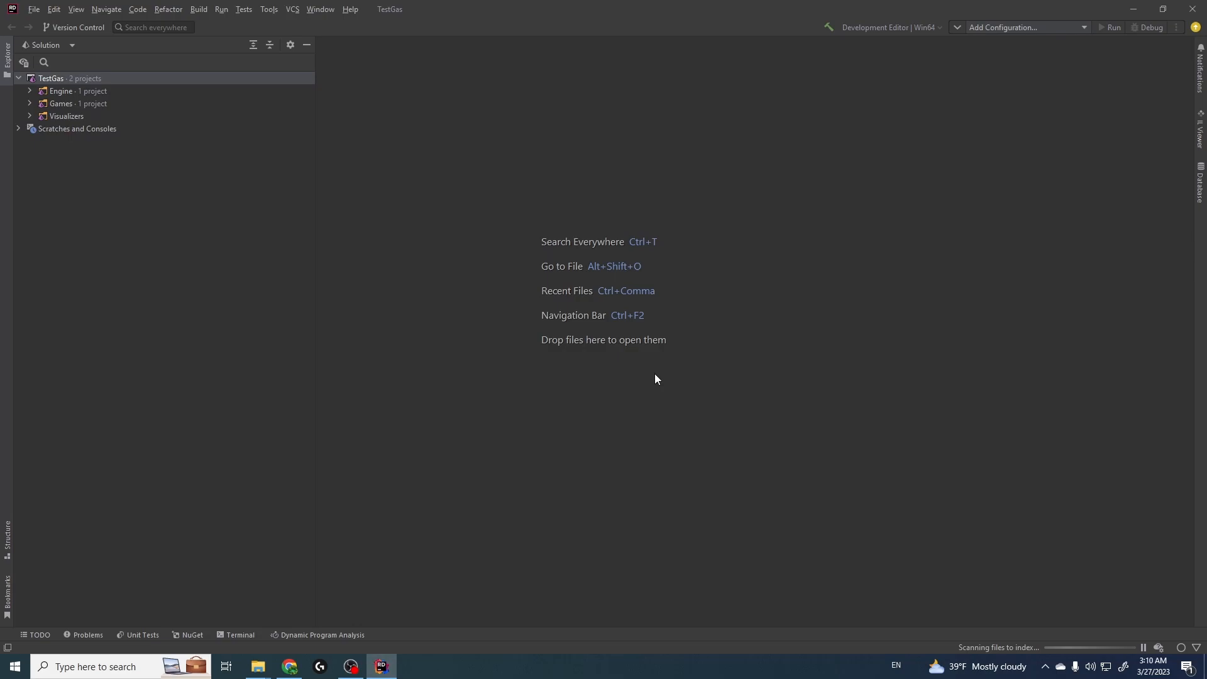
pyautogui.click(77, 103)
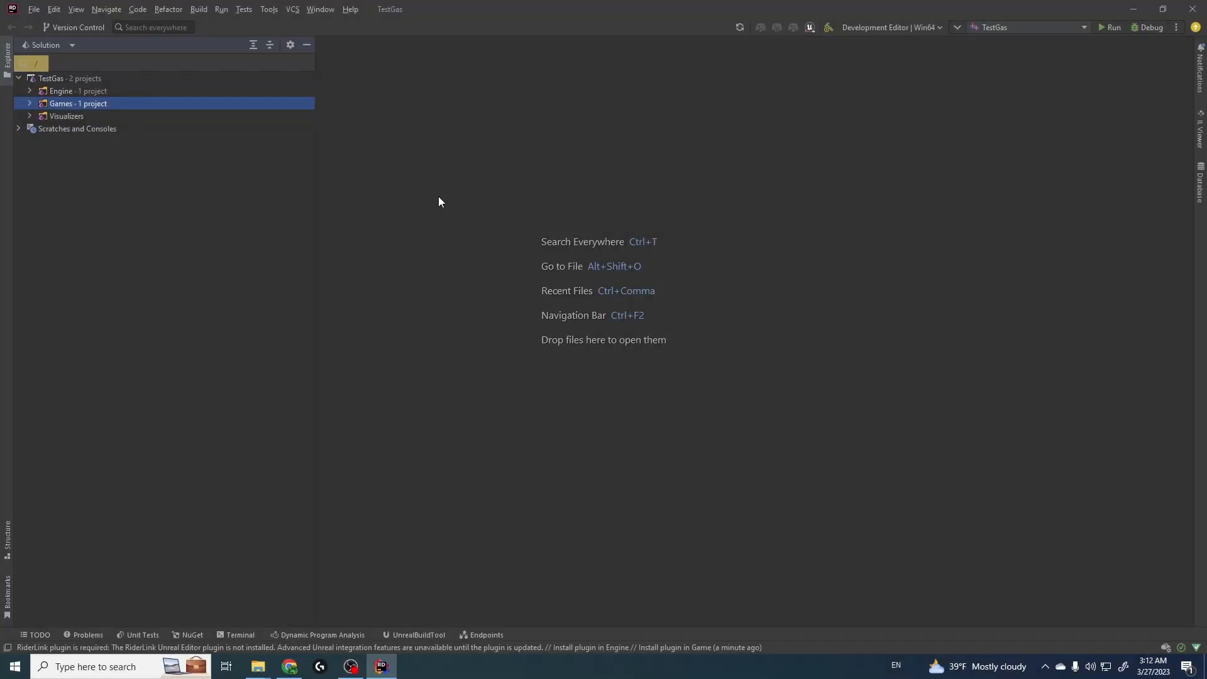
pyautogui.moveTo(223, 134)
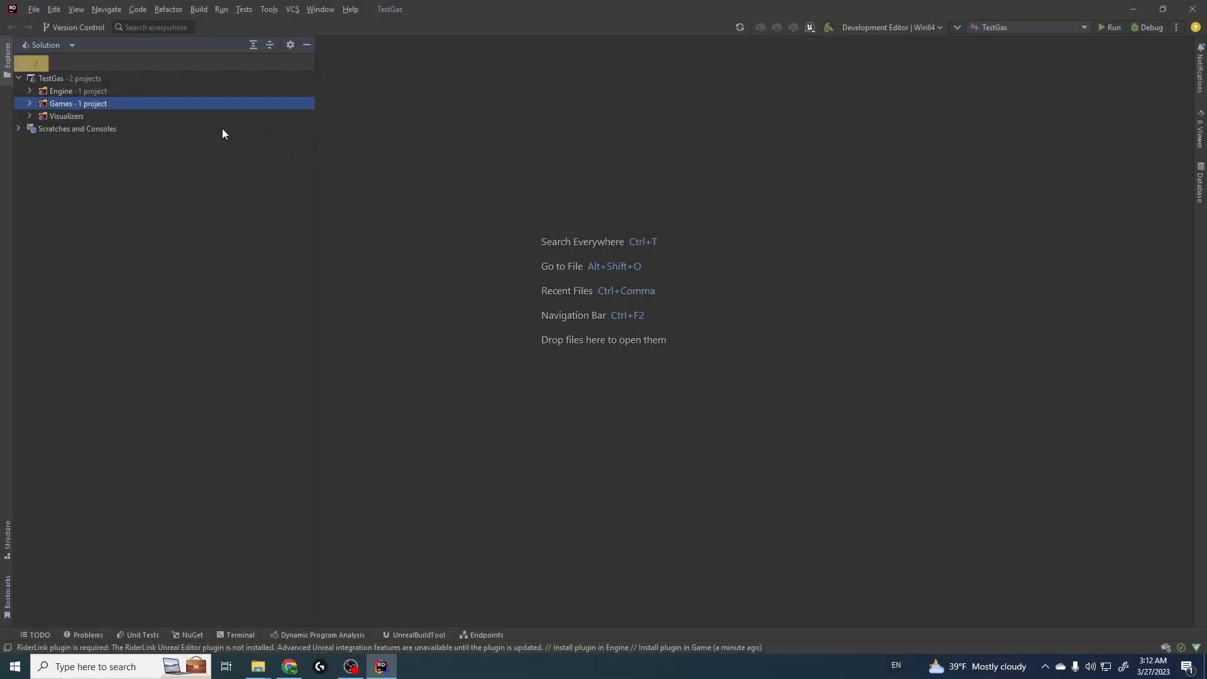
# Expand Games > TestGas > Source and open TestGas.Build.cs
pyautogui.click(28, 103)
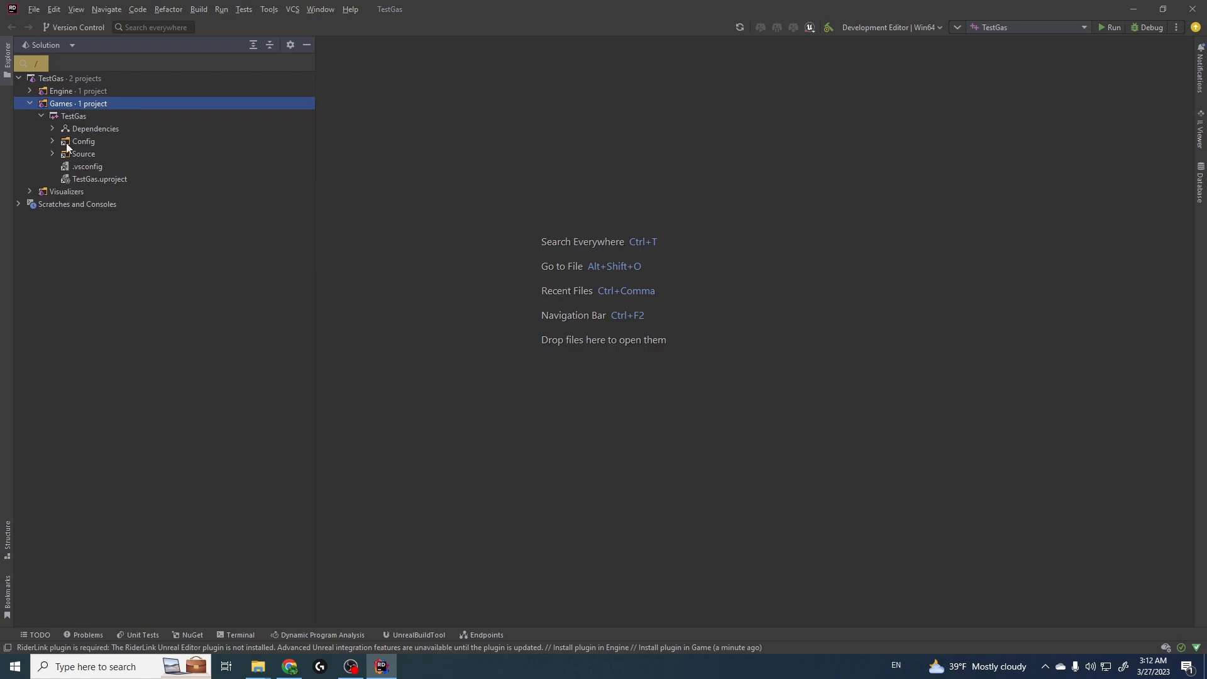
pyautogui.click(52, 153)
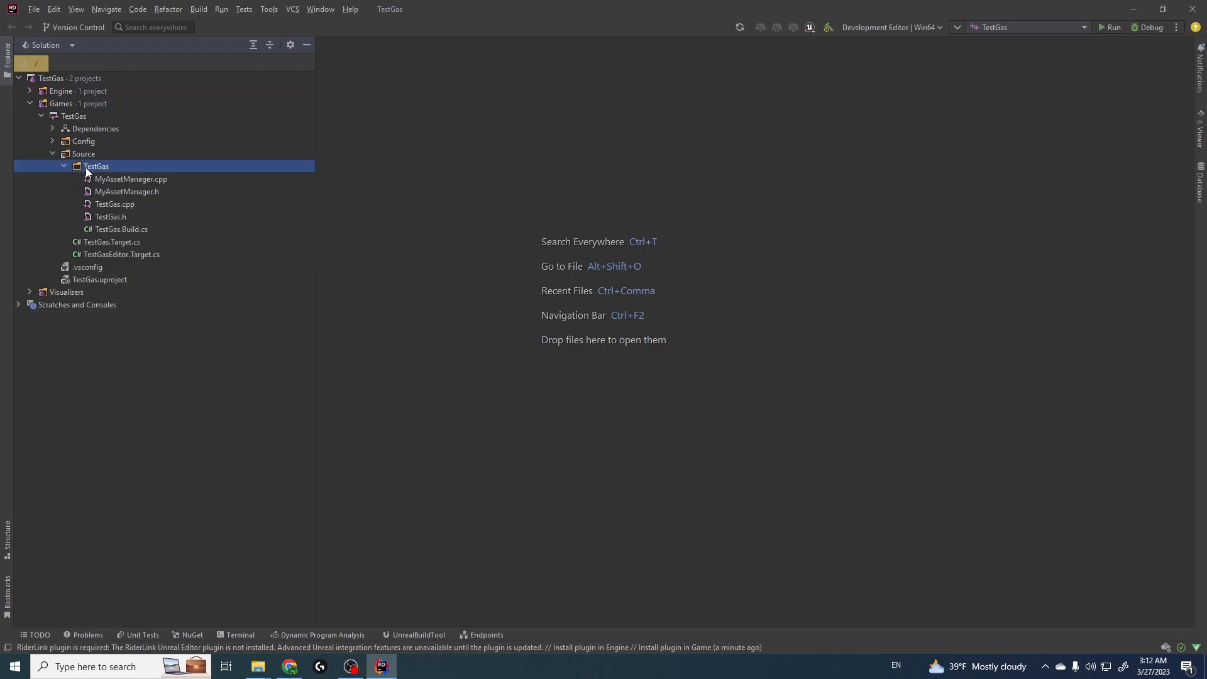
pyautogui.click(120, 230)
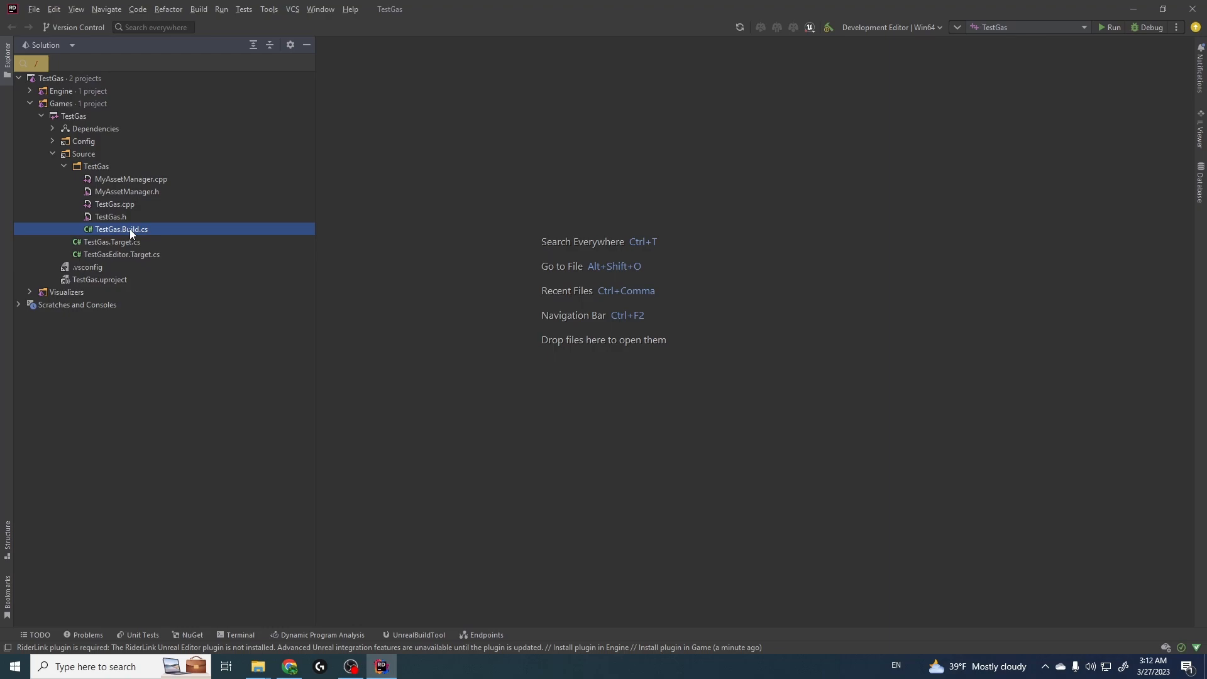
pyautogui.doubleClick(120, 229)
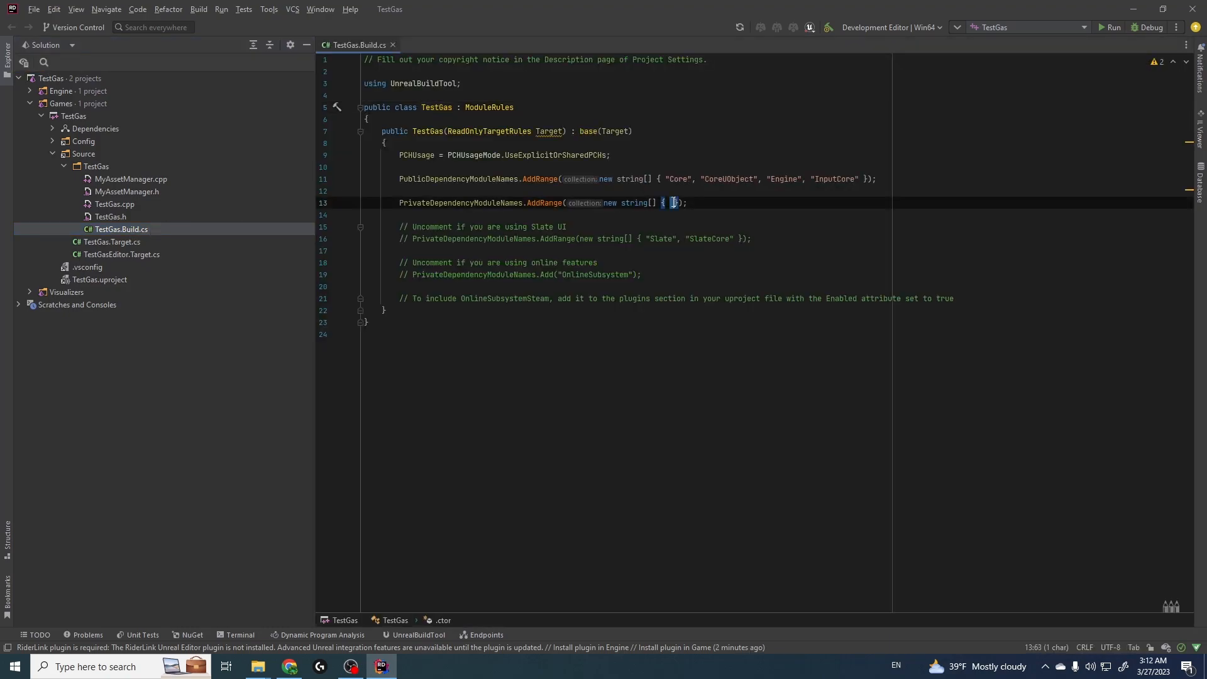
# Copy GameplayAbilities, GameplayTags and GameplayTasks from GASDocumentation into PrivateDependencyModuleNames
pyautogui.click(289, 666)
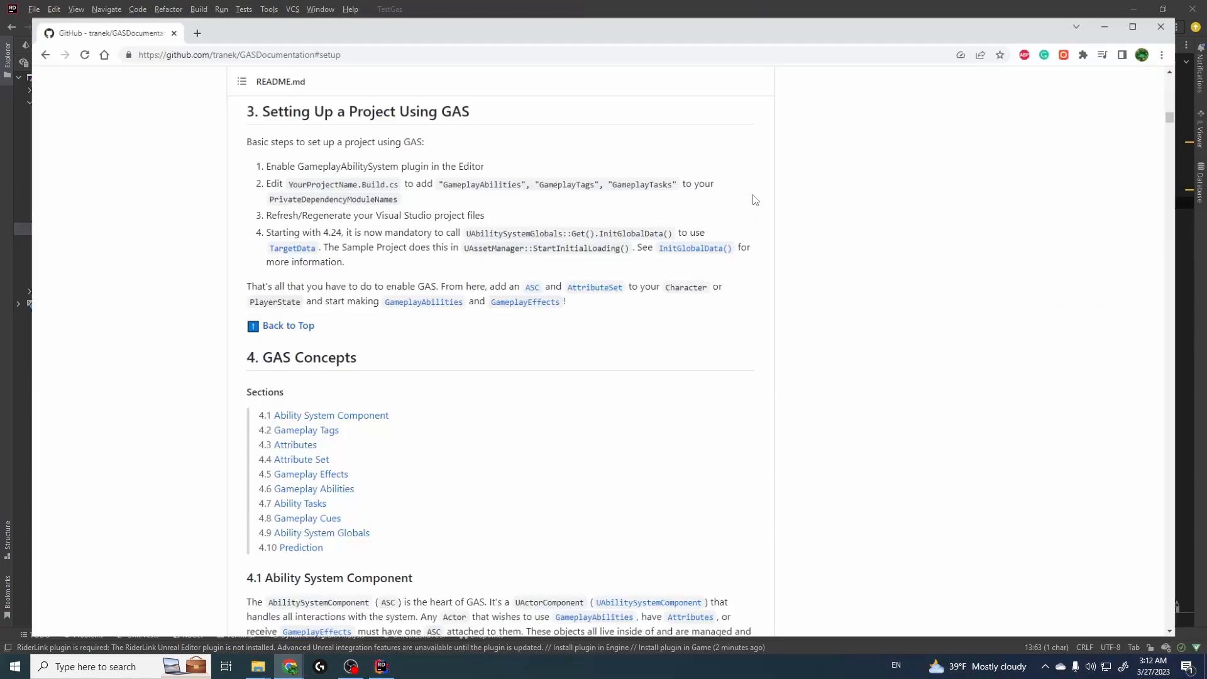
pyautogui.scroll(-3)
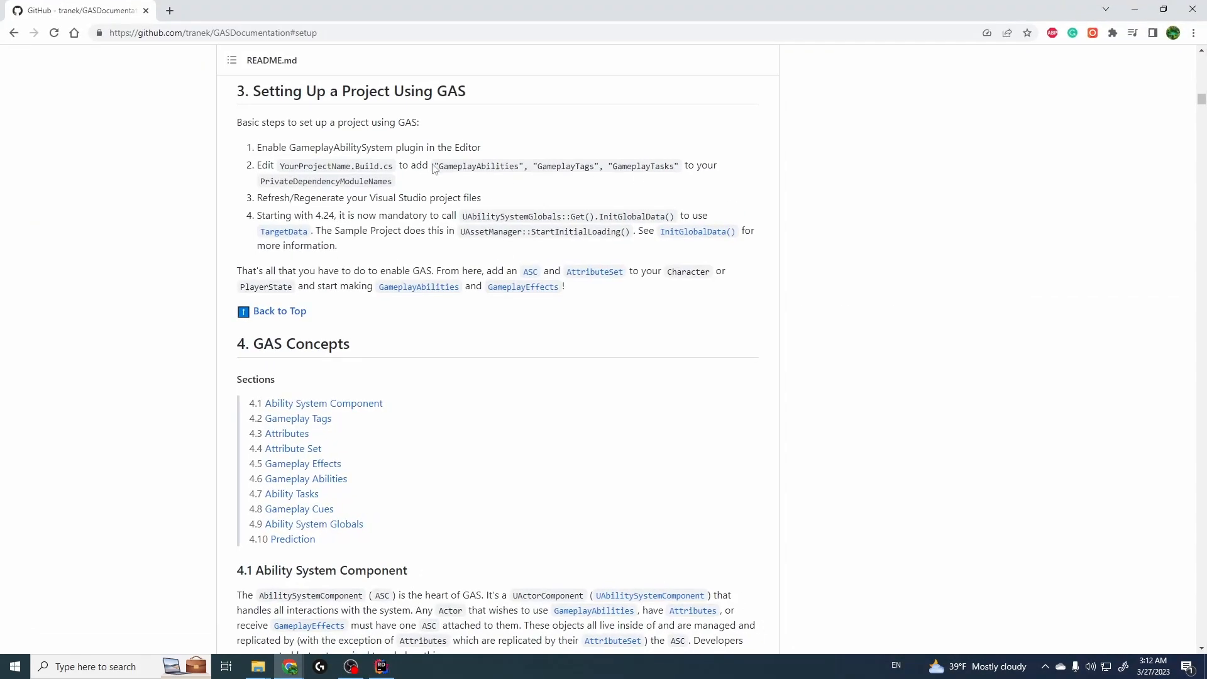
pyautogui.moveTo(434, 166); pyautogui.dragTo(676, 165)
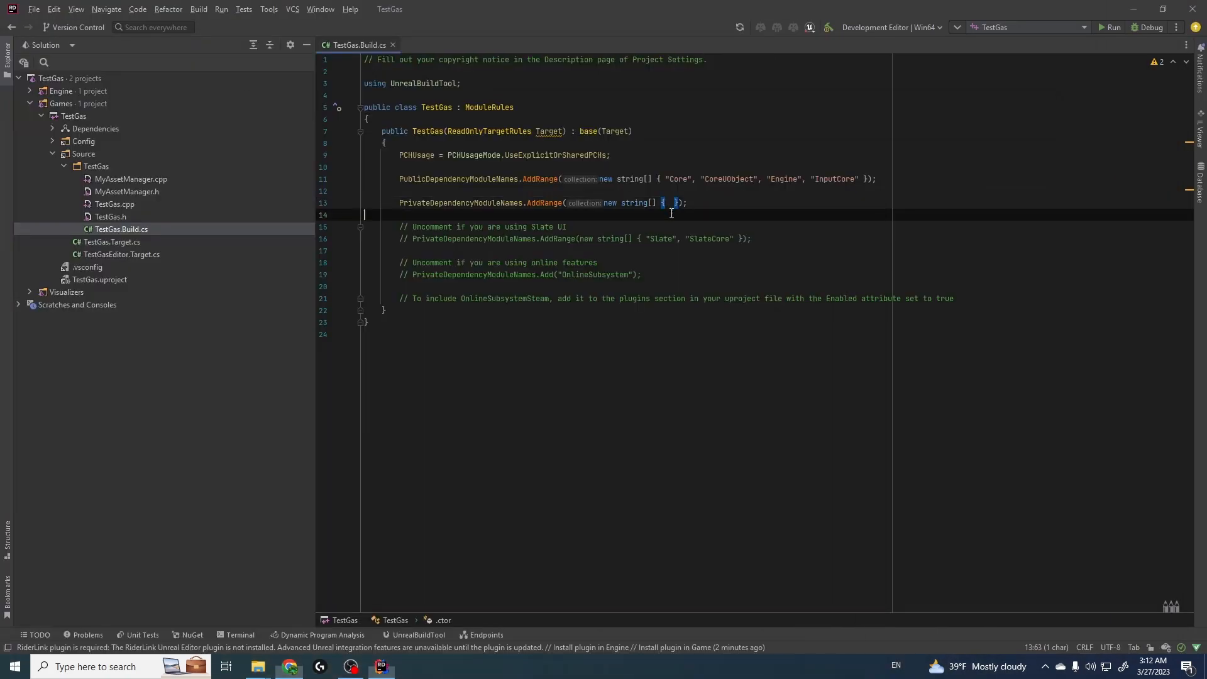
pyautogui.write('"GameplayAbilities", "GameplayTags", "GameplayTasks"')
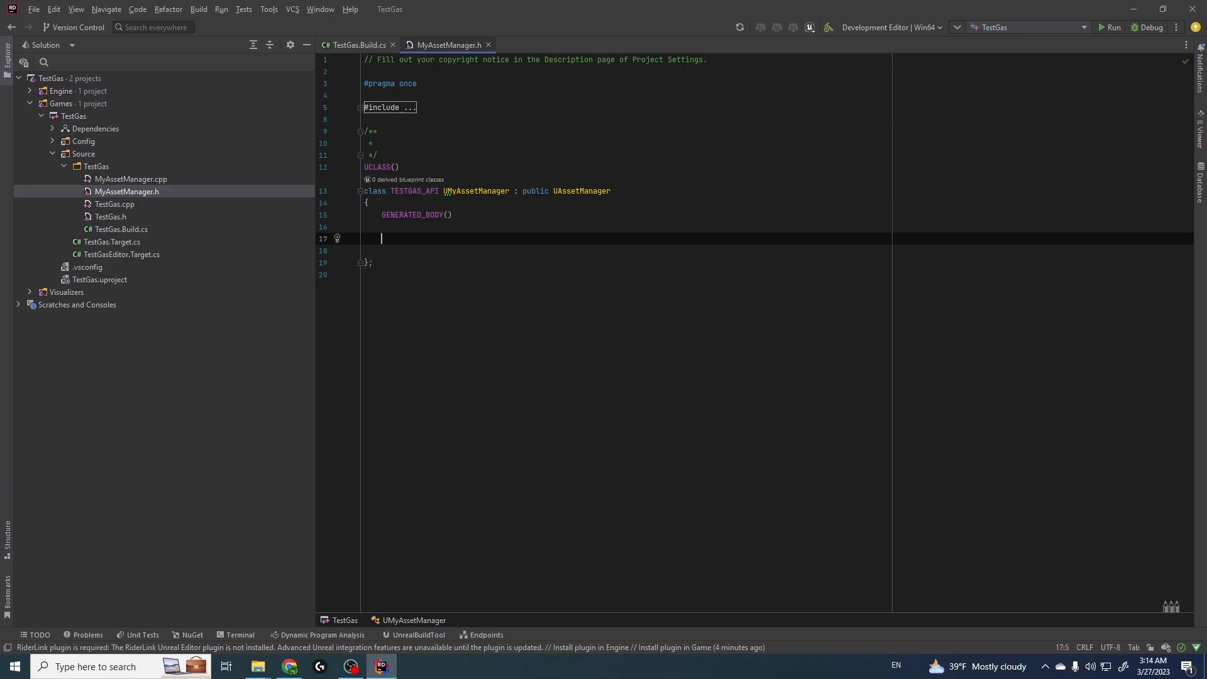
# Add 'public: virtual void StartInitialLoading() override;' to UMyAssetManager
pyautogui.write('public:')
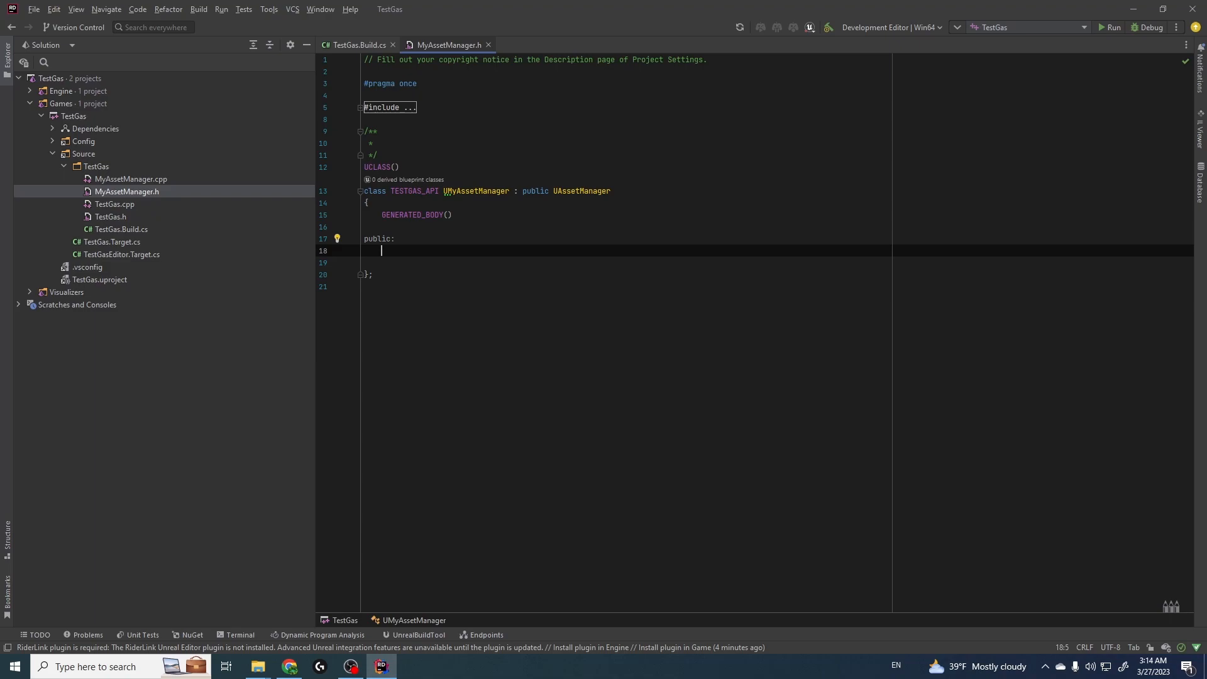
pyautogui.write('virtual')
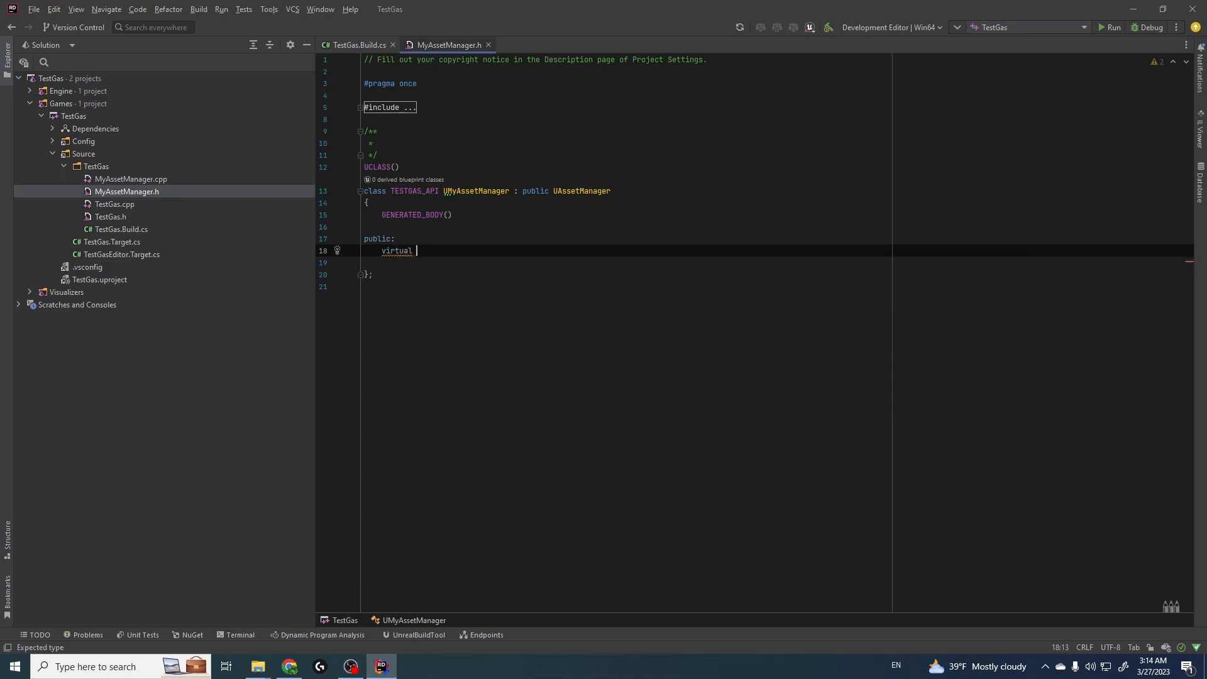
pyautogui.write('void S')
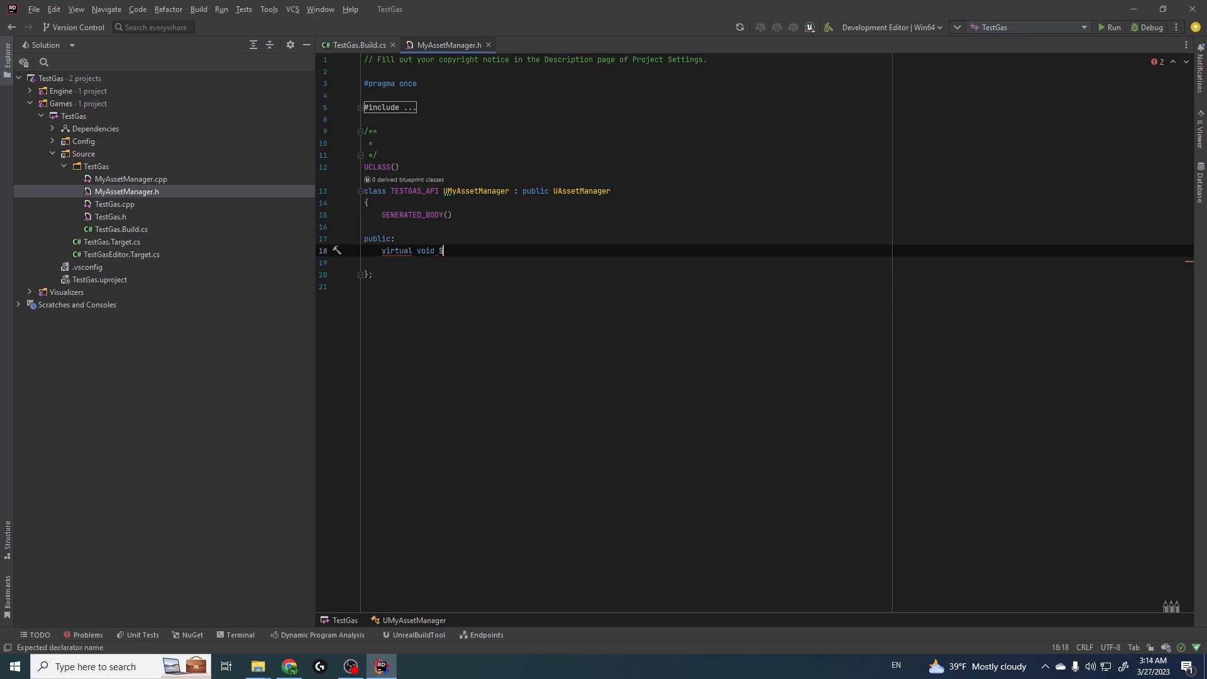
pyautogui.write('tartInitialLoading() override;')
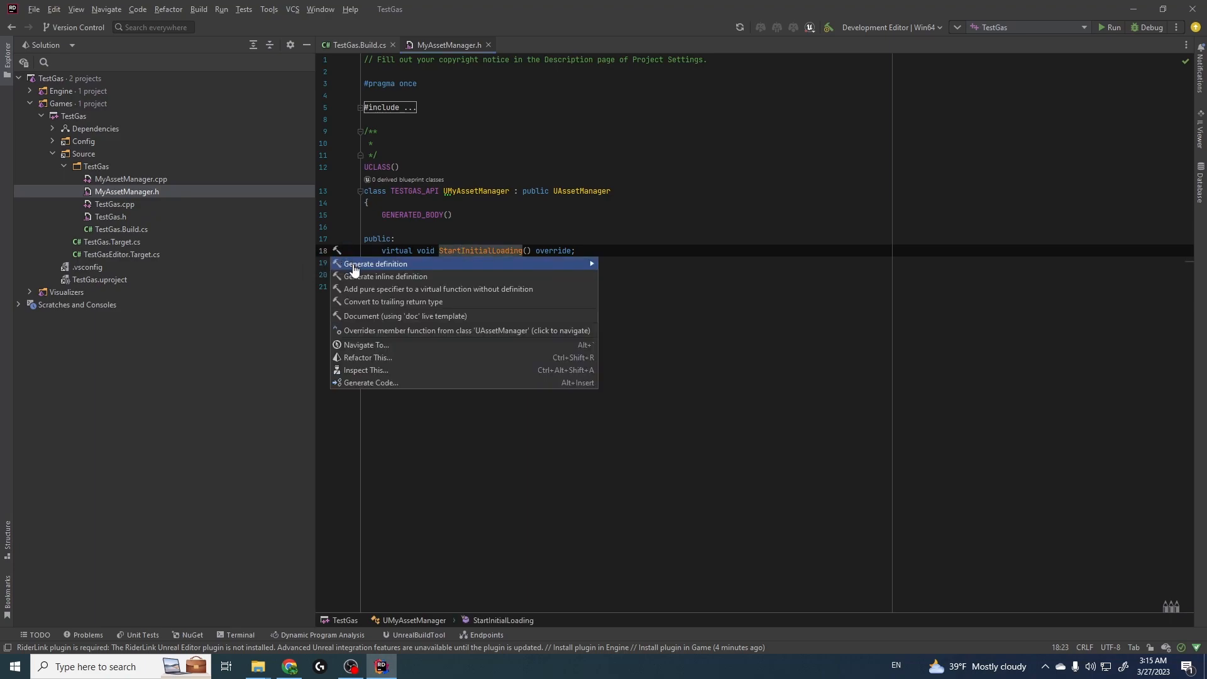
# Generate the StartInitialLoading definition and add UAbilitySystemGlobals::Get().InitGlobalData(); to its body
pyautogui.click(374, 264)
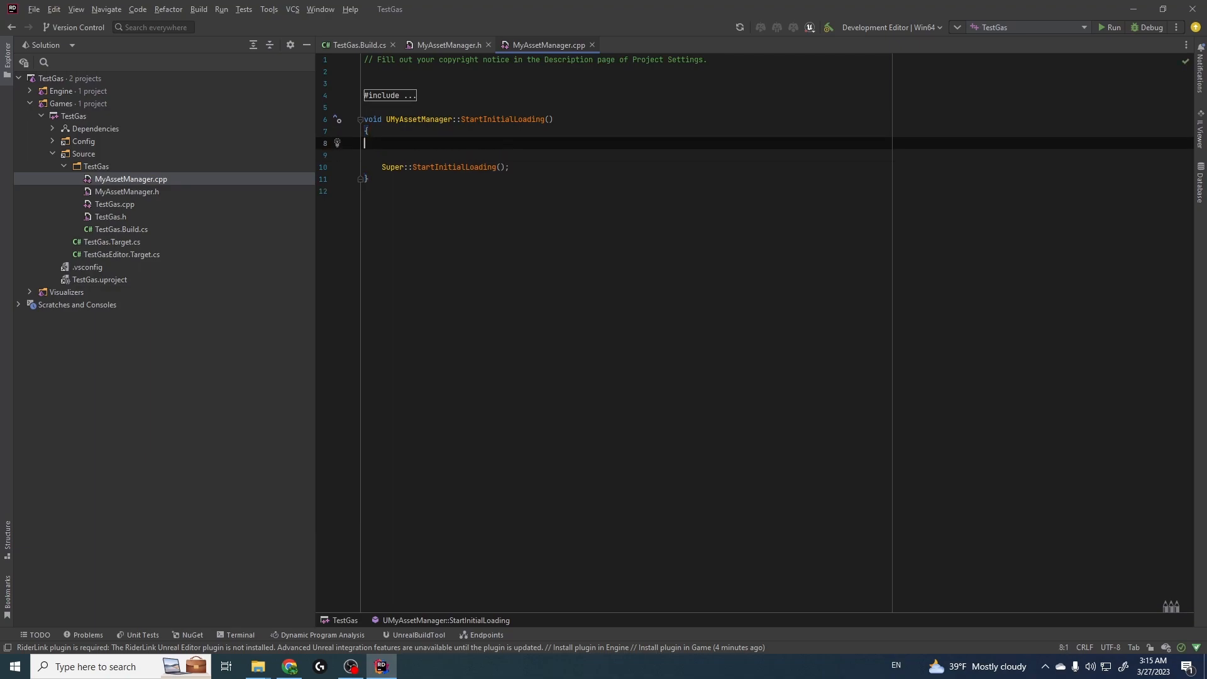
pyautogui.press('Enter')
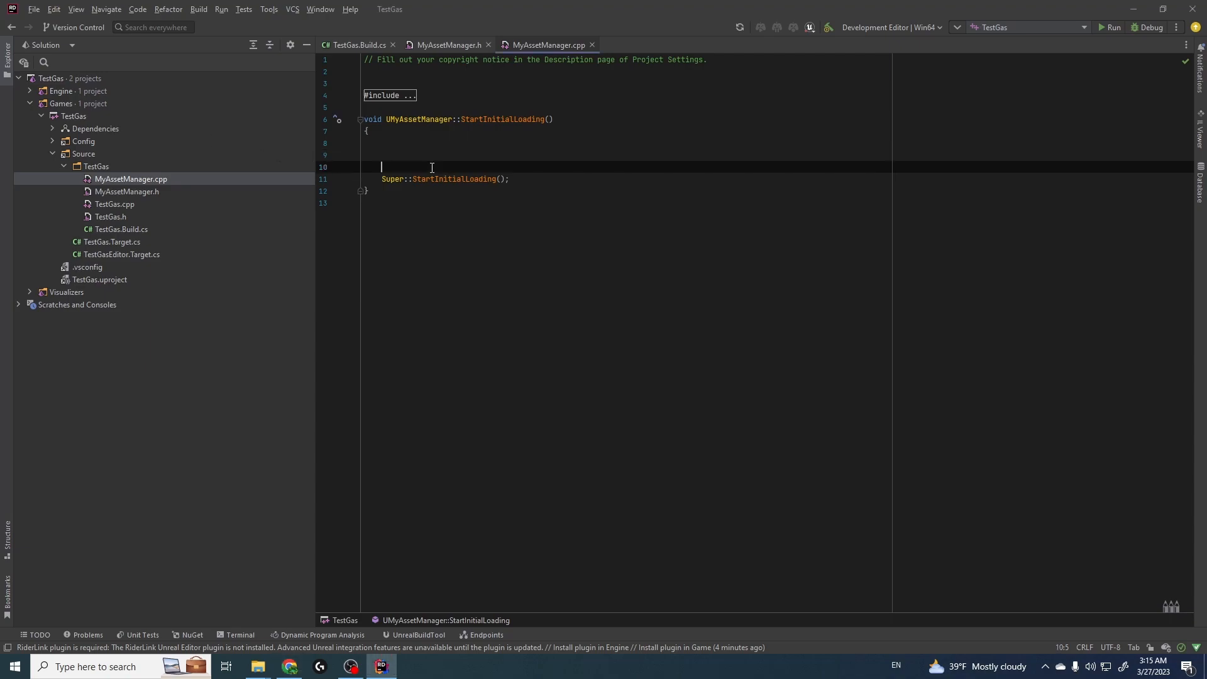
pyautogui.write('UAbilitySystemGlobals::Get().InitGlobalData()')
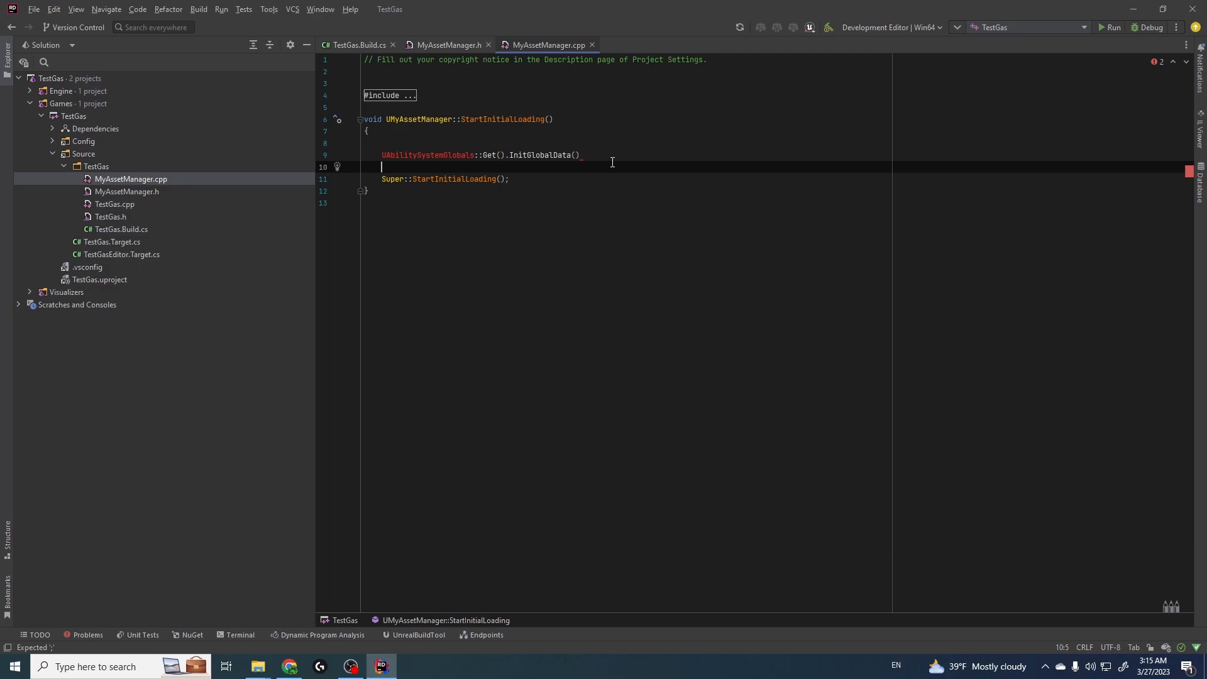
pyautogui.write(';')
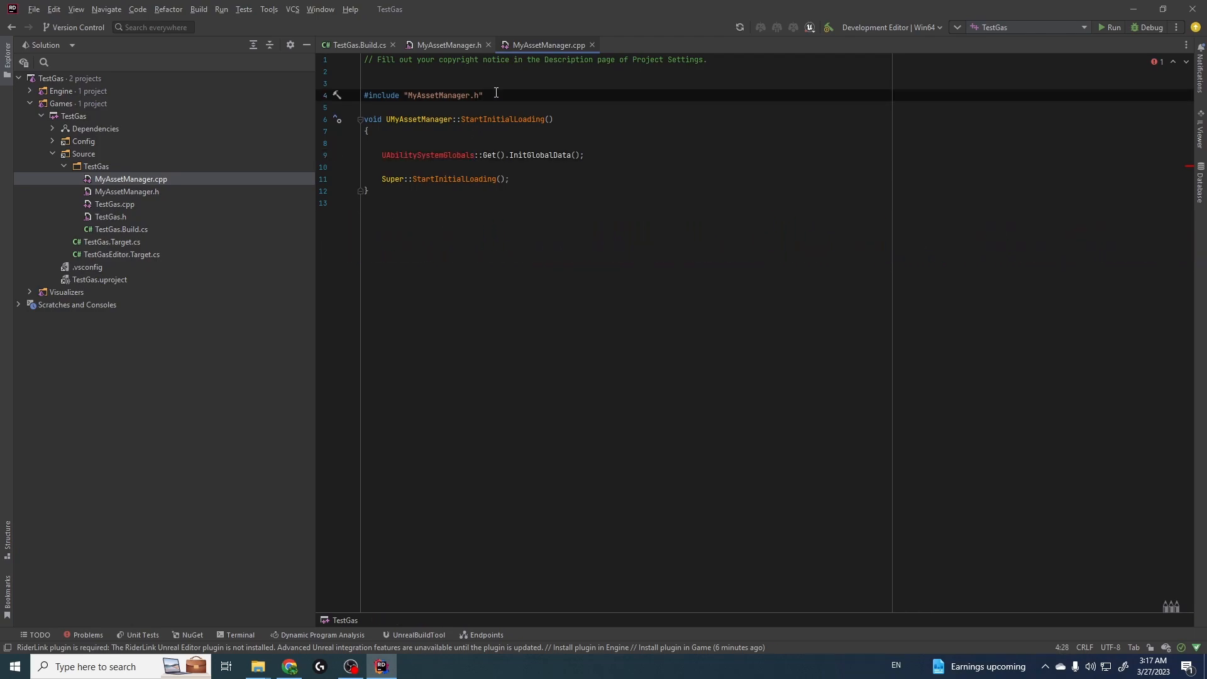
# Add #include "AbilitySystemGlobals.h" beneath the MyAssetManager.h include in MyAssetManager.cpp
pyautogui.write('#in')
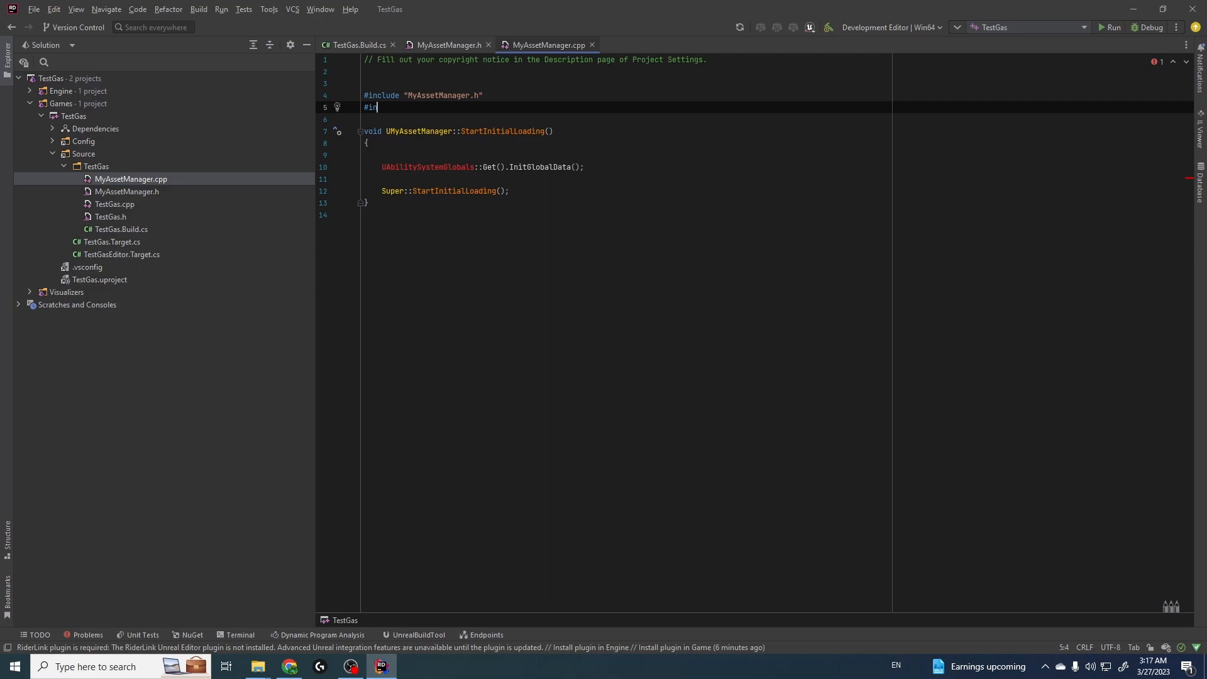
pyautogui.write('clude "AbilitySystemG')
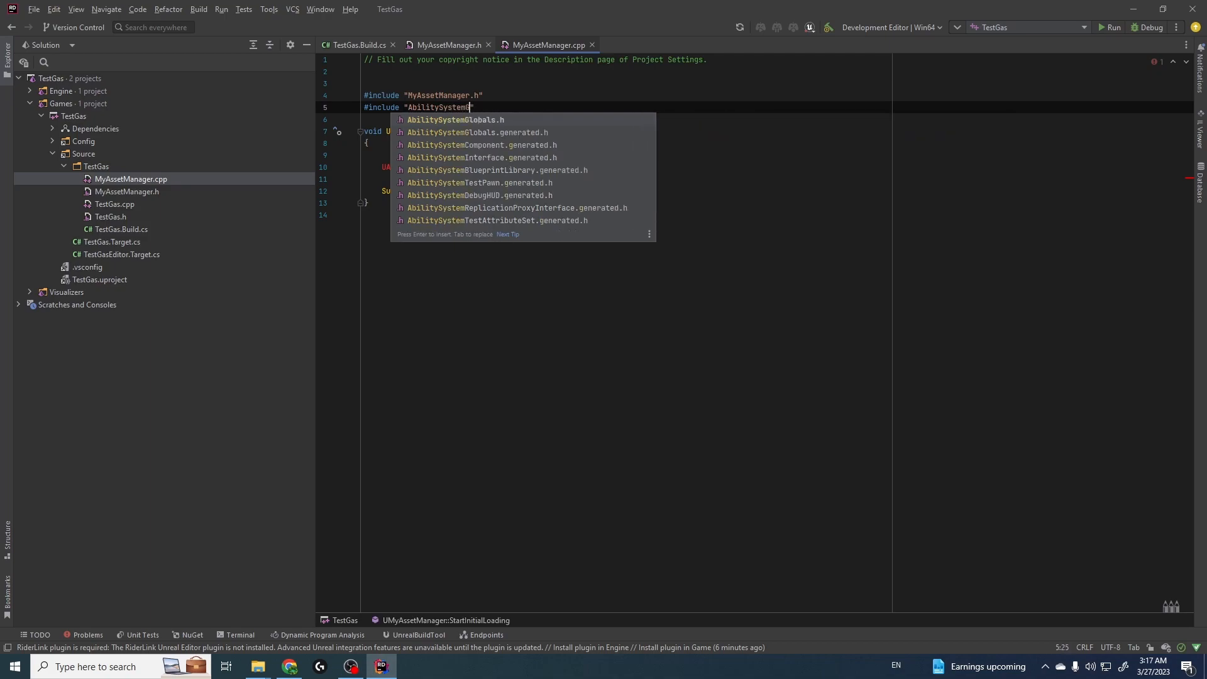
pyautogui.press('Enter')
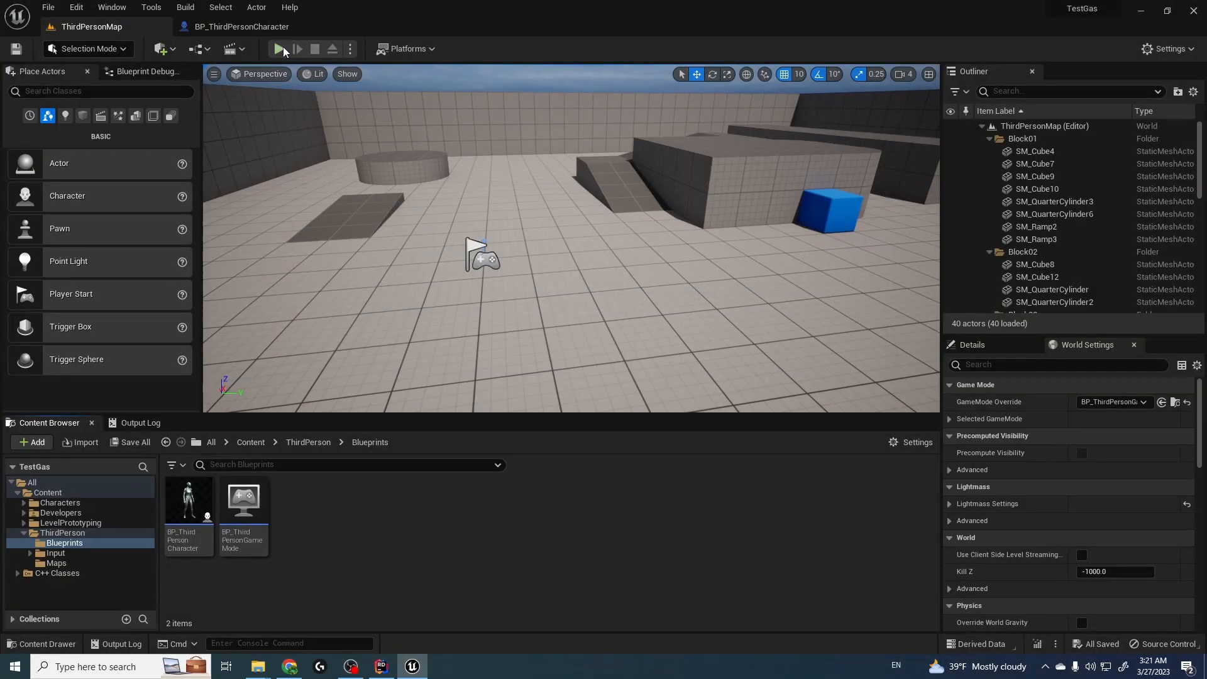
# Start a Play In Editor session of ThirdPersonMap from the Unreal toolbar
pyautogui.click(277, 49)
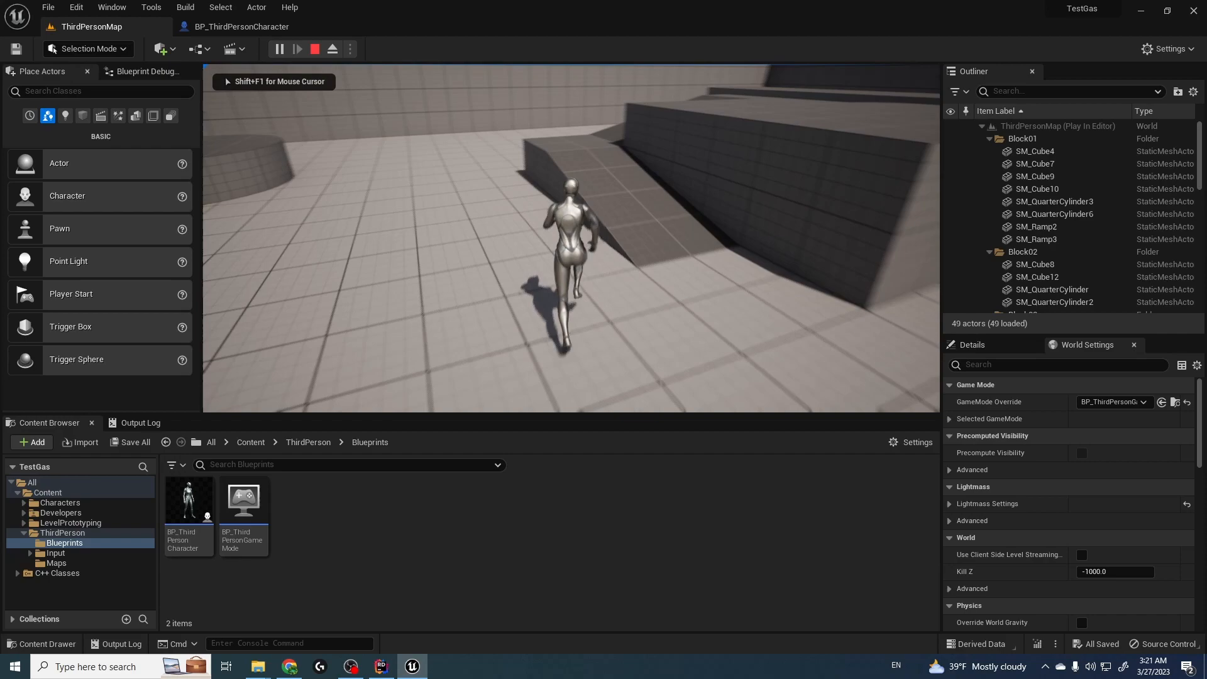